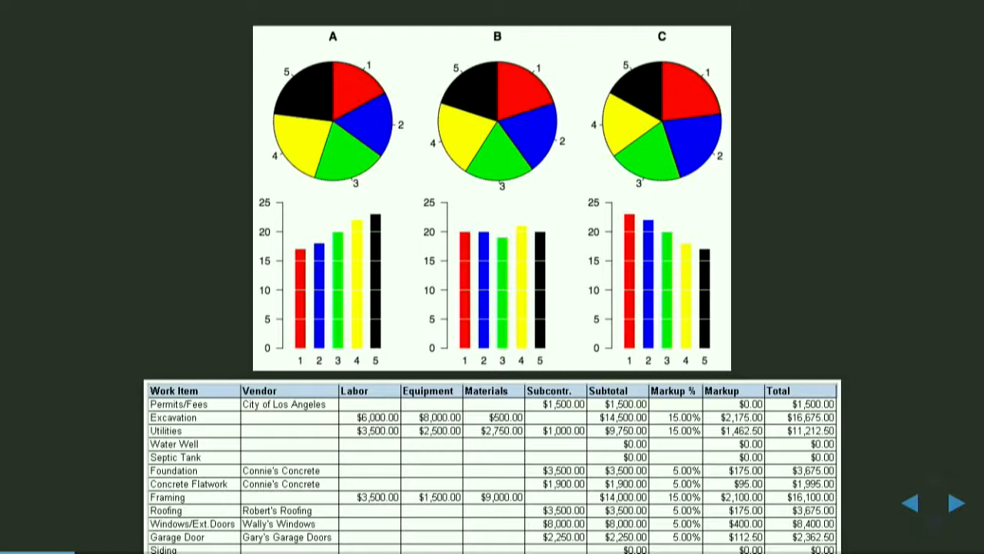
Step: Advance through the slides after the dog-names chart, scrolling within an embedded page
left_click(948, 504)
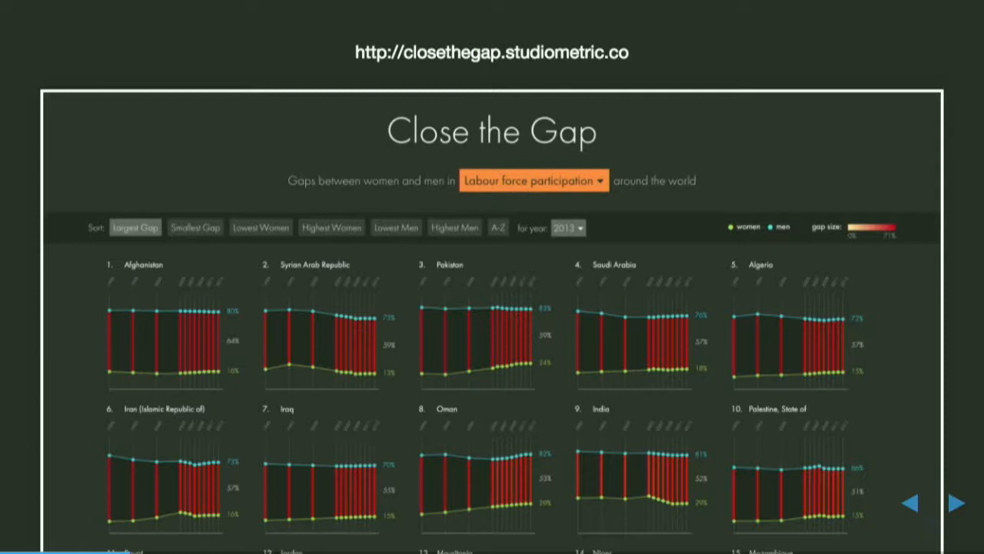
left_click(955, 502)
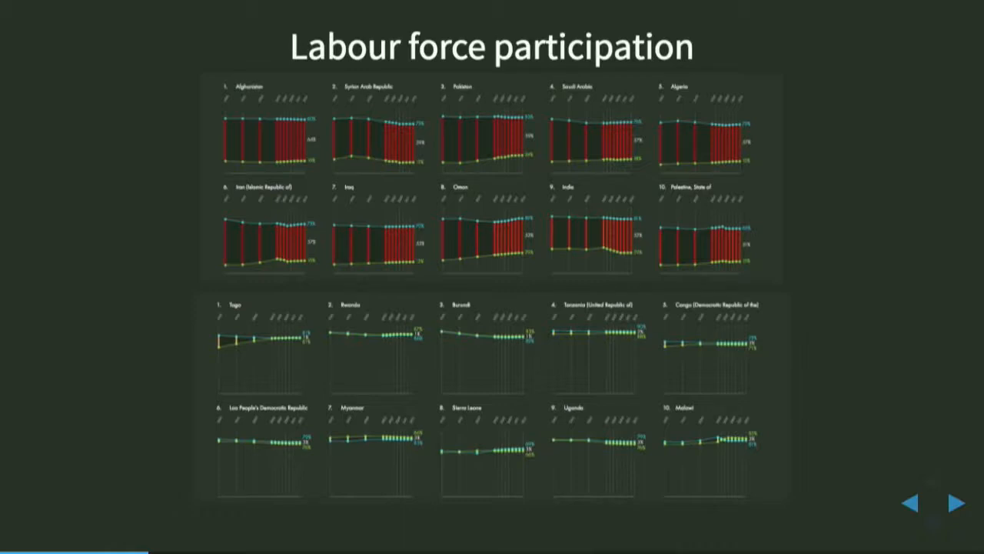
left_click(955, 502)
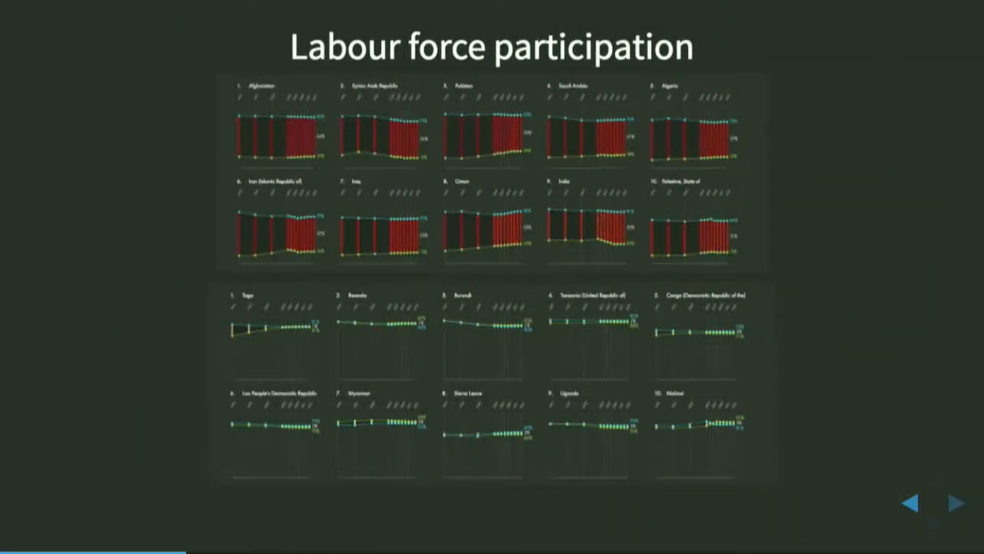
left_click(957, 502)
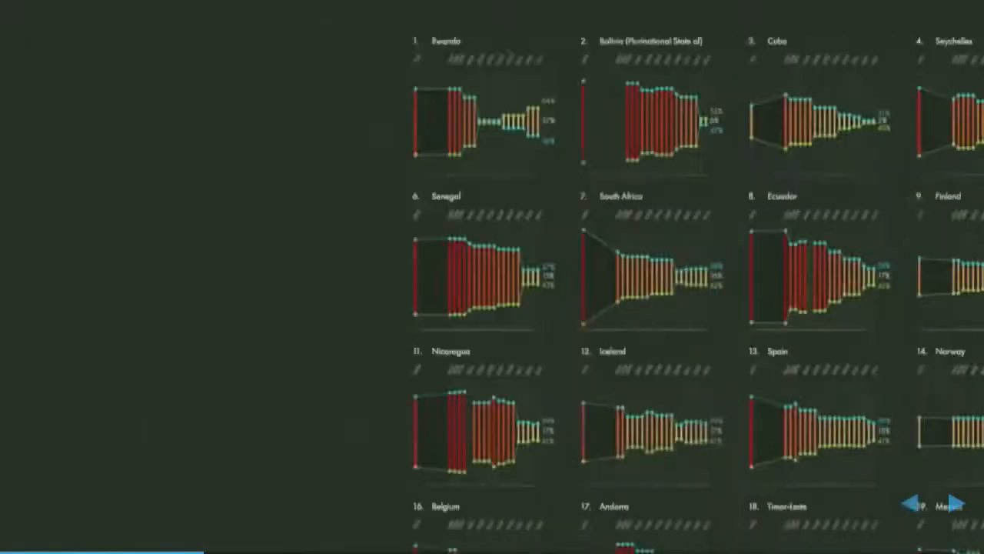
left_click(952, 505)
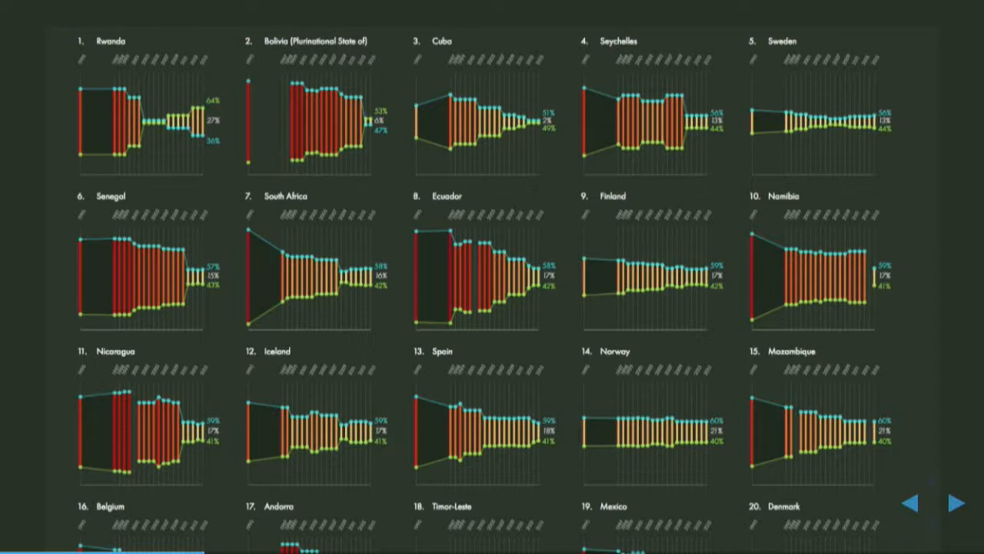
scroll("up", 3)
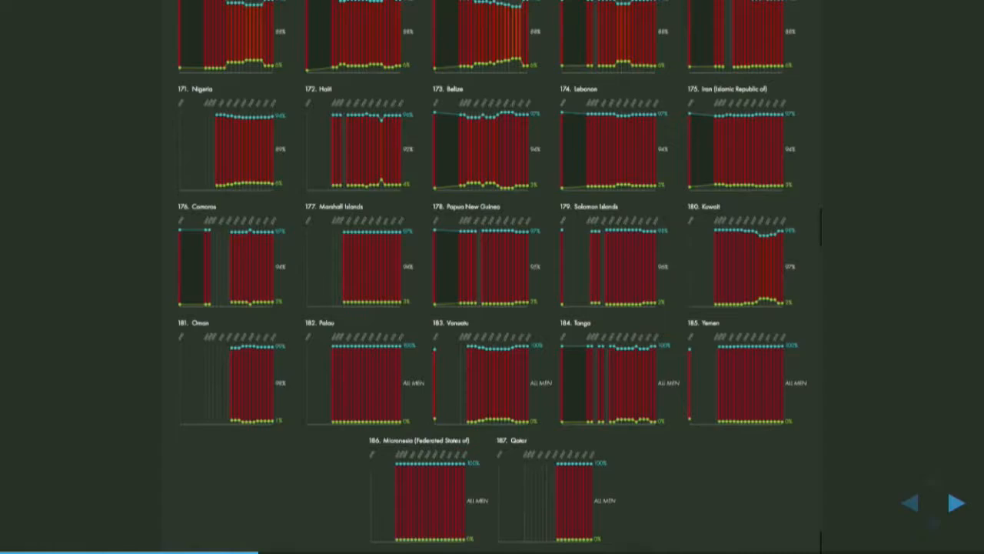
left_click(910, 501)
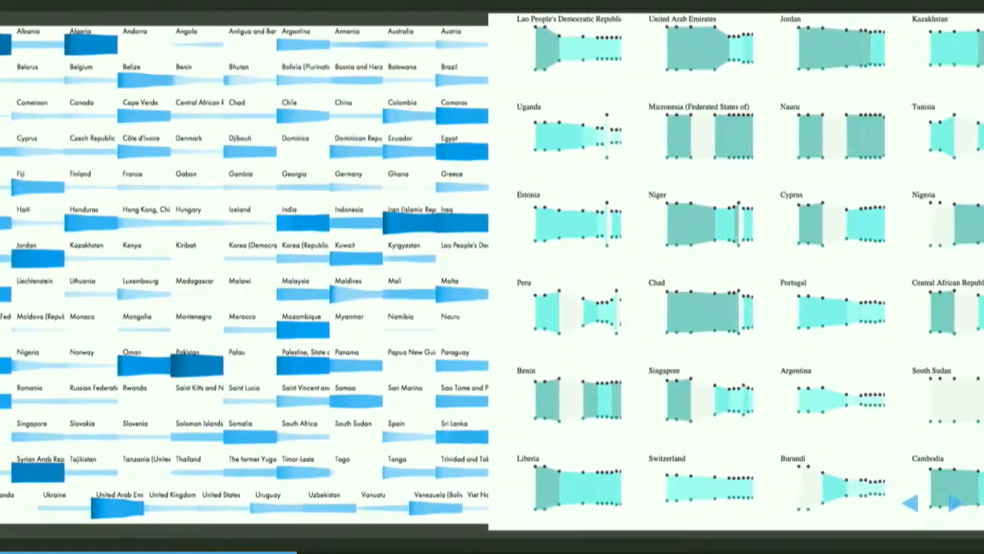
scroll("right", 3)
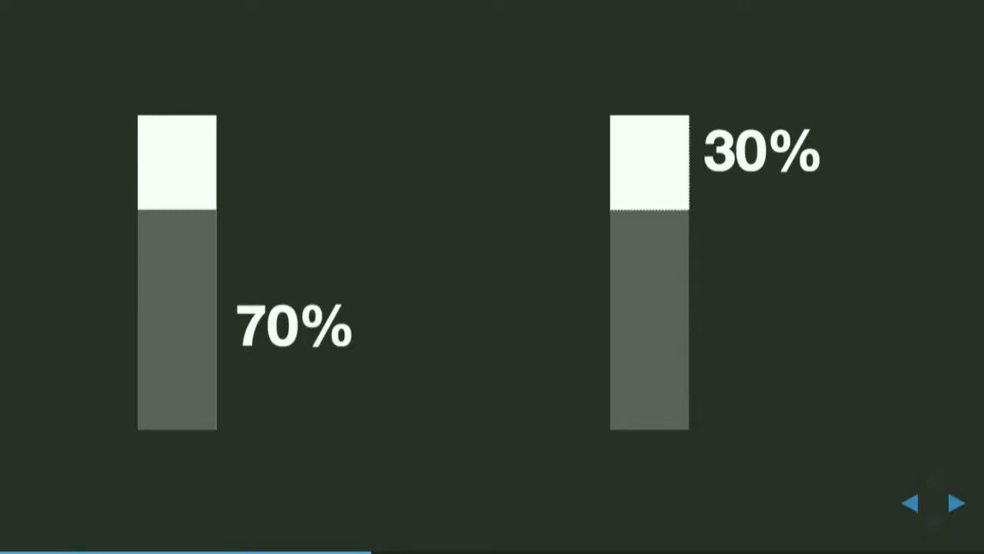
Step: Continue advancing slide by slide past the Ceduna Youth Hub article to the Jacob interactive
left_click(956, 502)
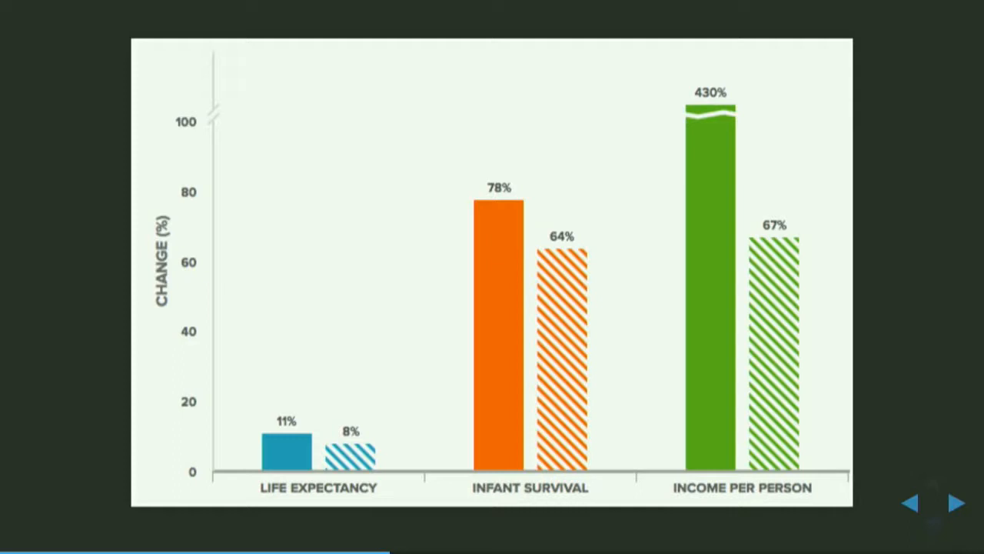
left_click(956, 503)
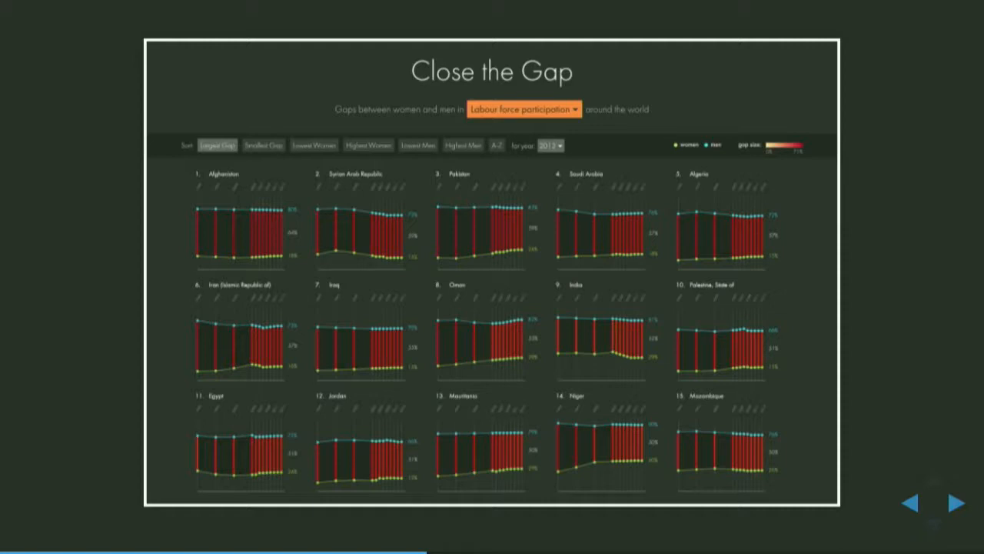
left_click(950, 503)
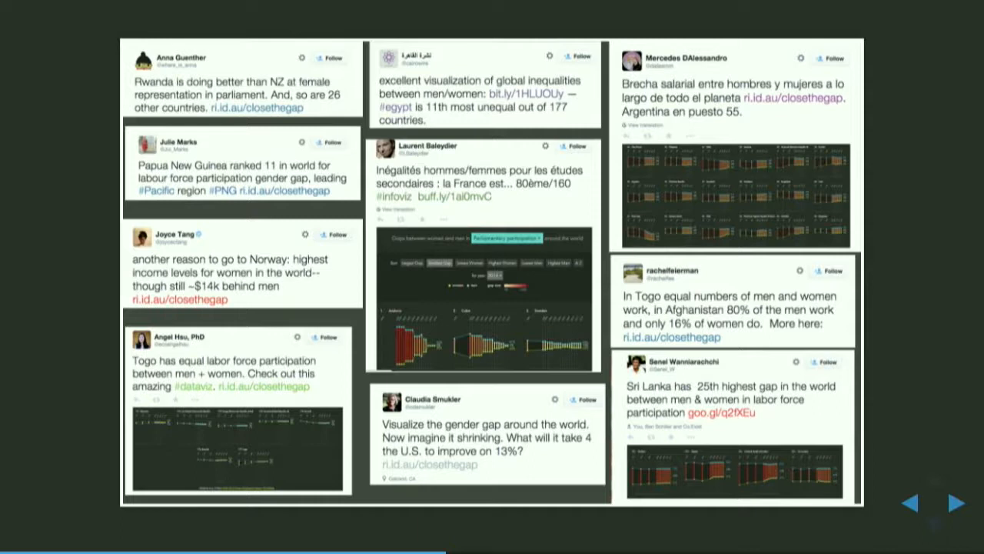
left_click(953, 502)
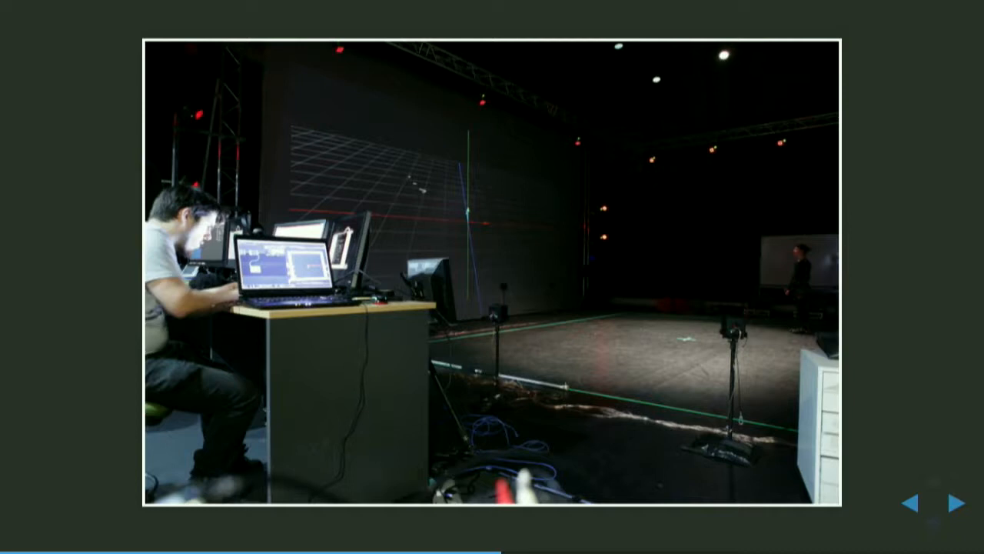
left_click(952, 502)
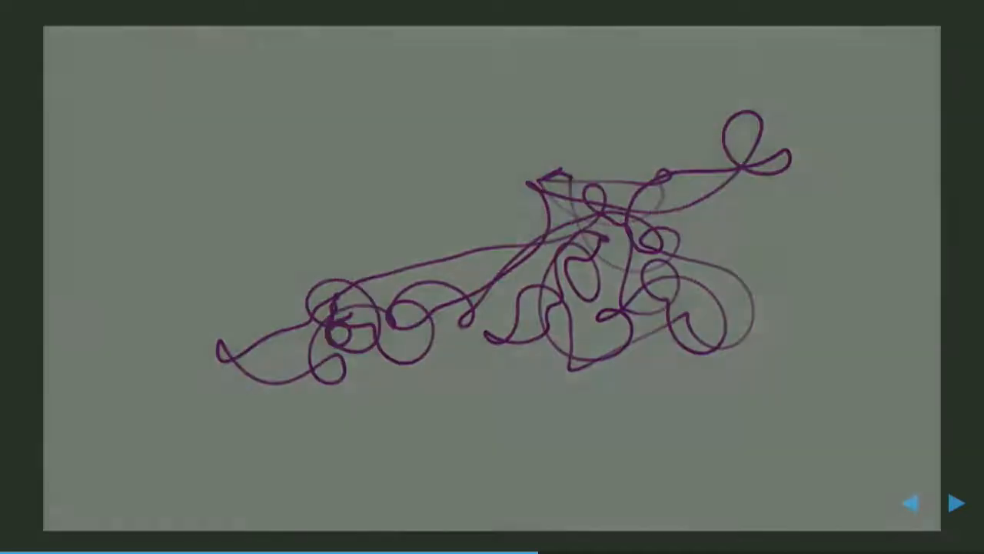
left_click(954, 501)
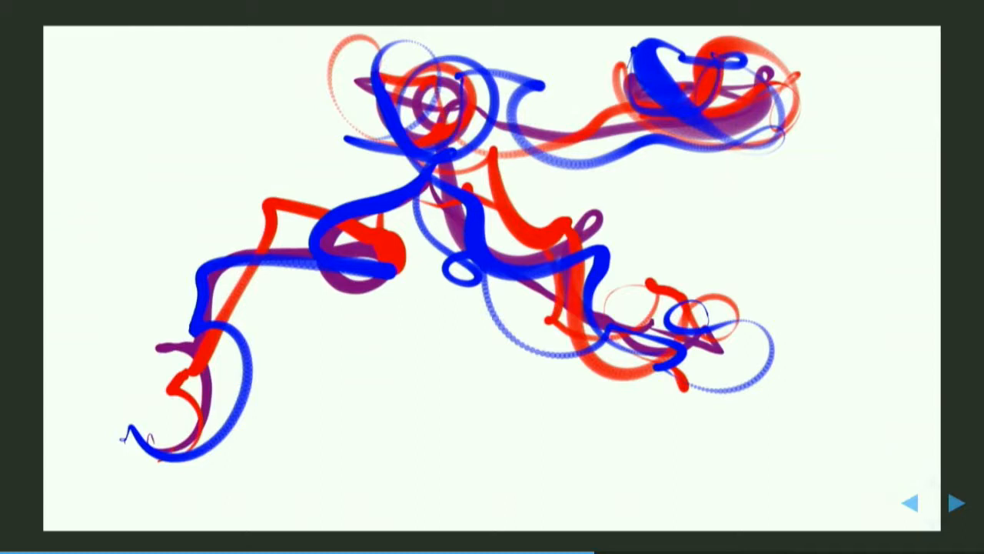
left_click(957, 503)
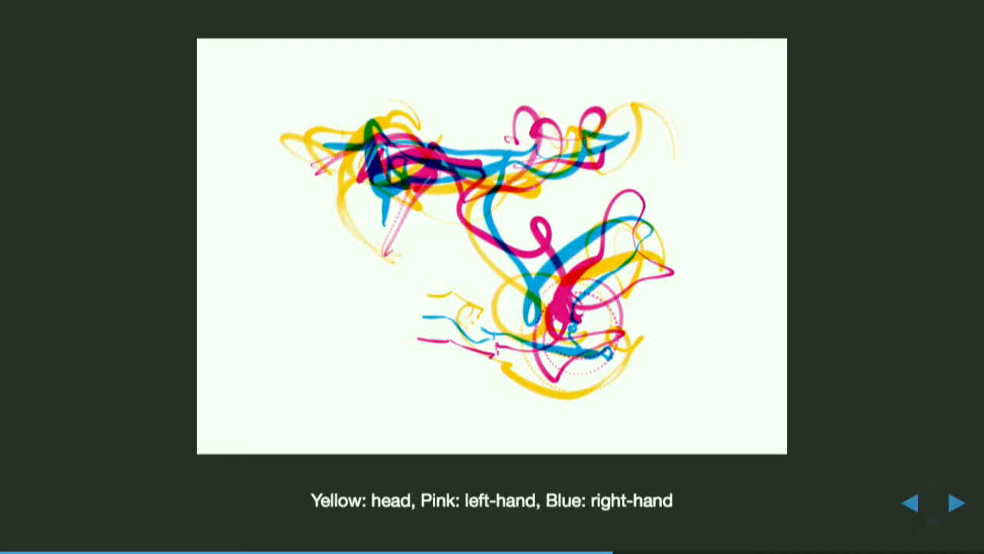
left_click(955, 503)
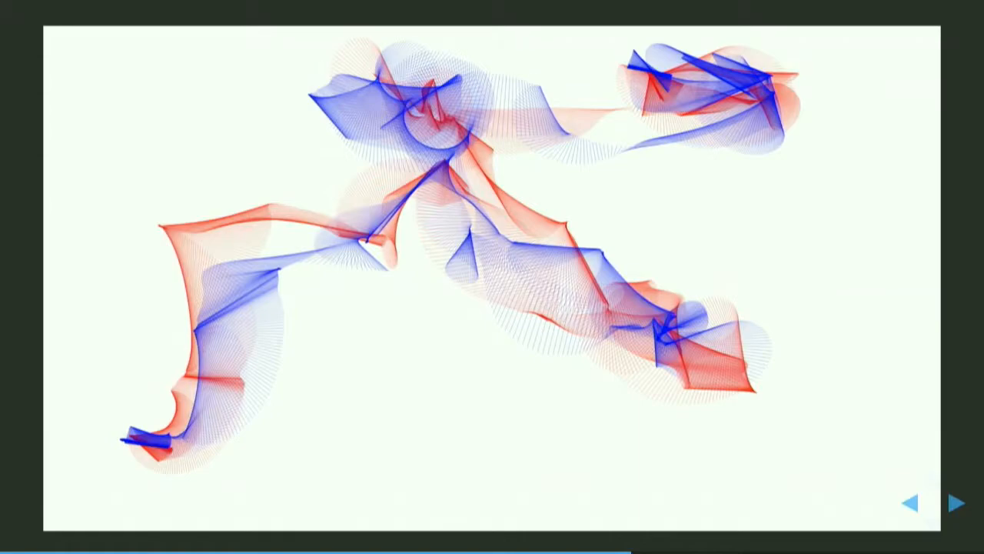
left_click(956, 503)
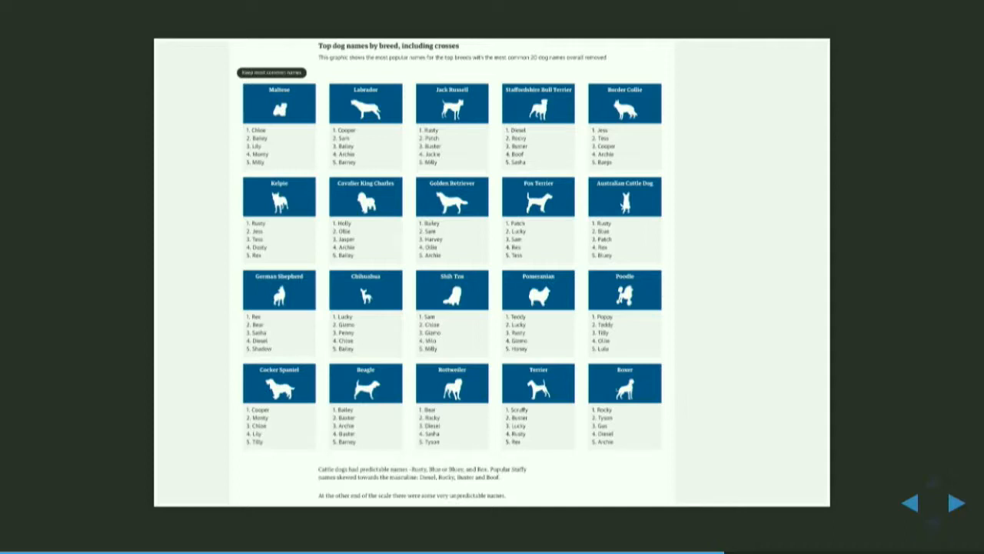
left_click(956, 503)
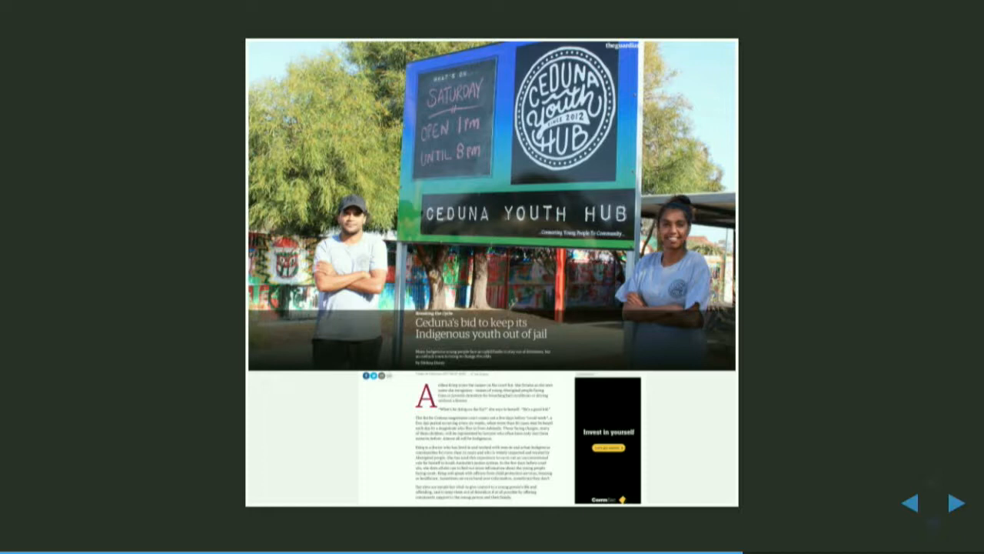
left_click(954, 504)
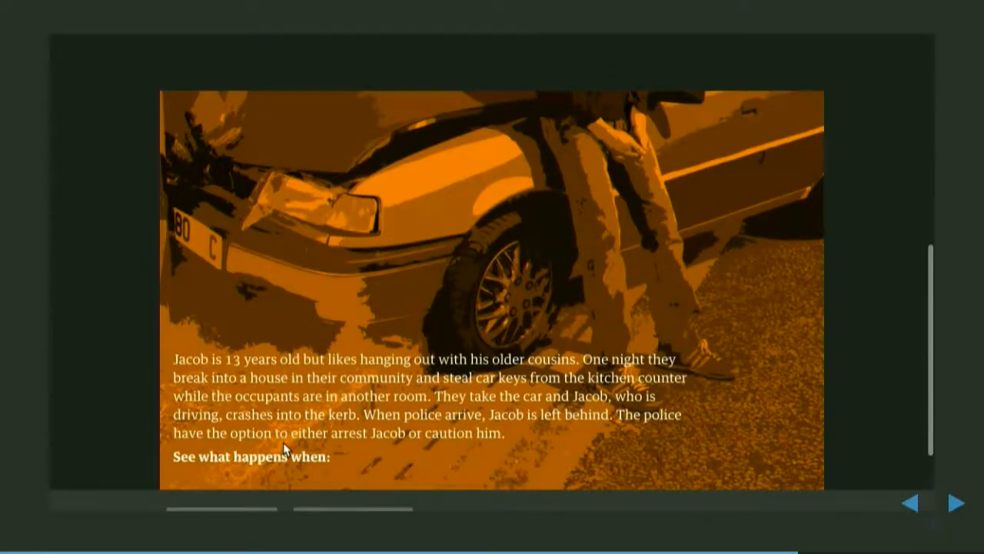
Step: Follow Jacob's story through arrest and being granted bail to the bail conditions stage
scroll("down", 3)
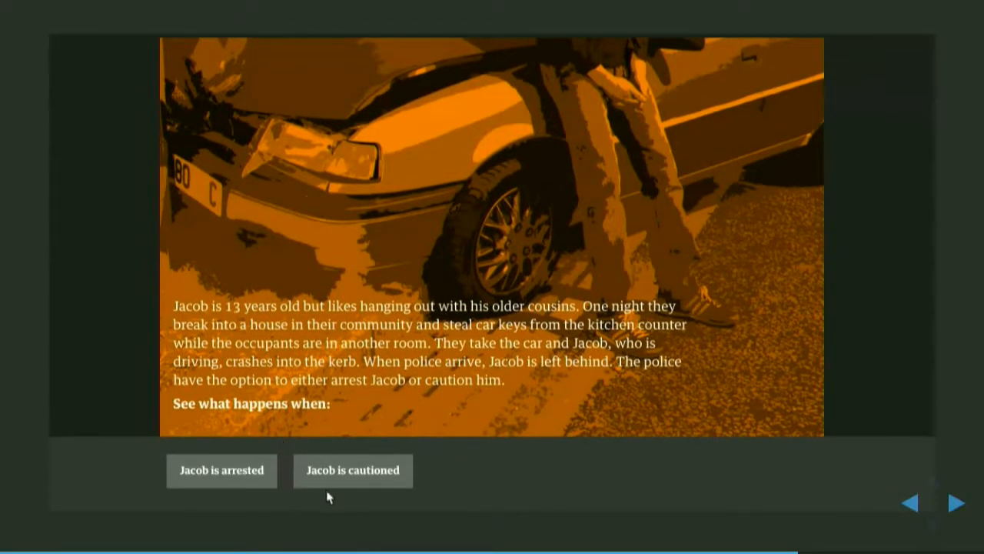
left_click(222, 471)
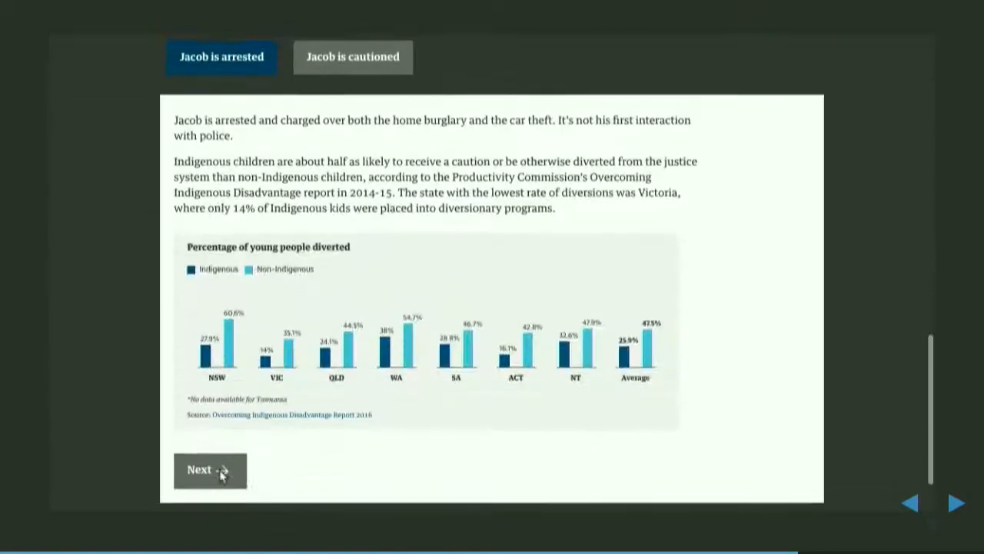
scroll("down", 3)
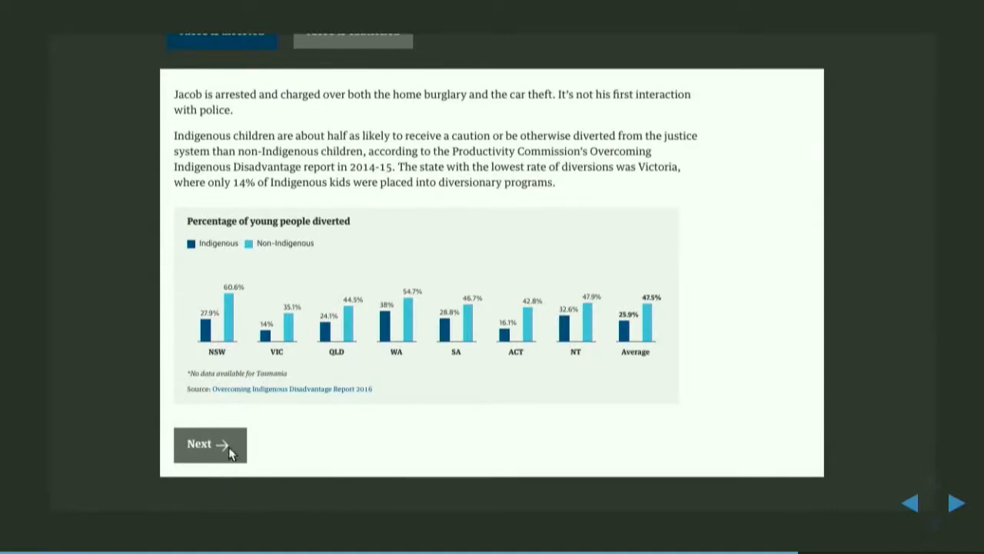
left_click(209, 443)
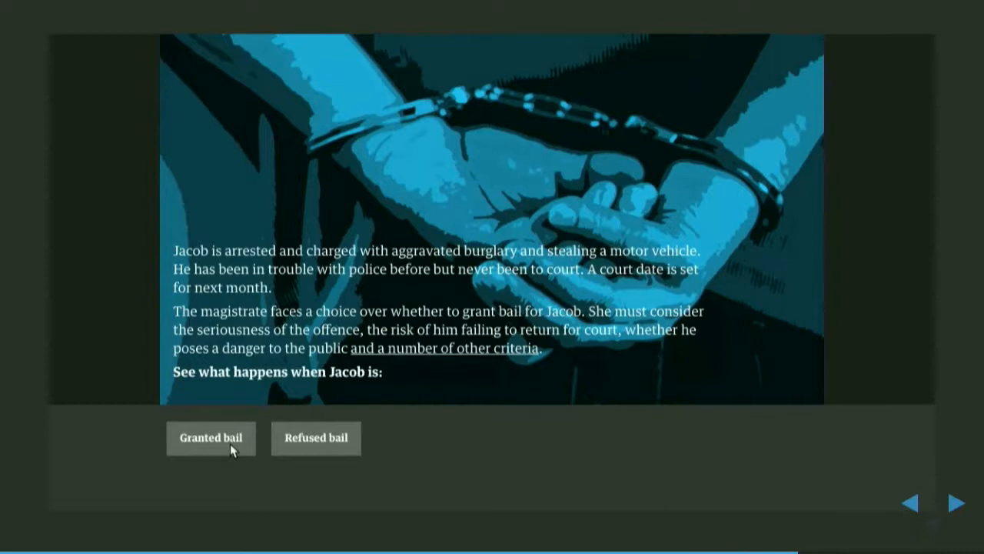
mouse_move(289, 452)
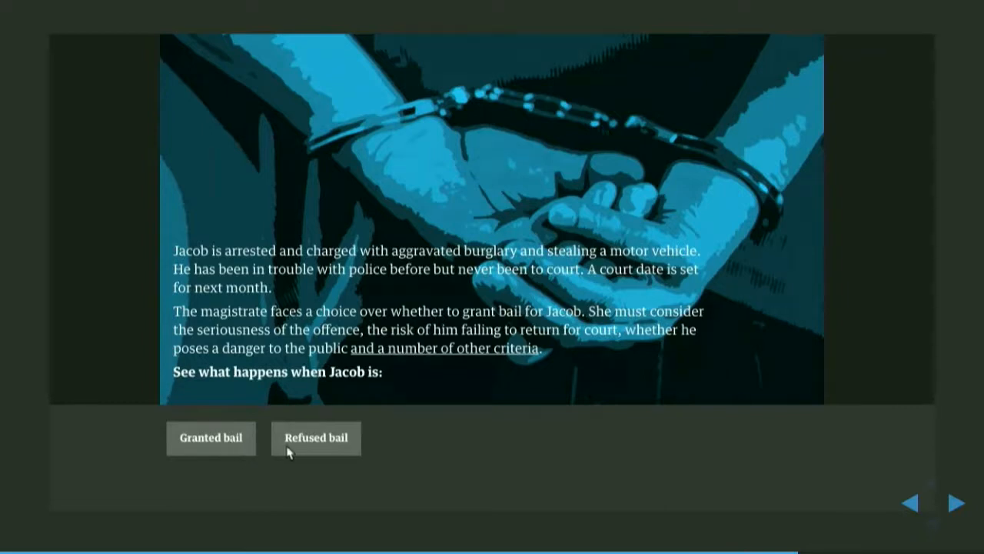
left_click(211, 437)
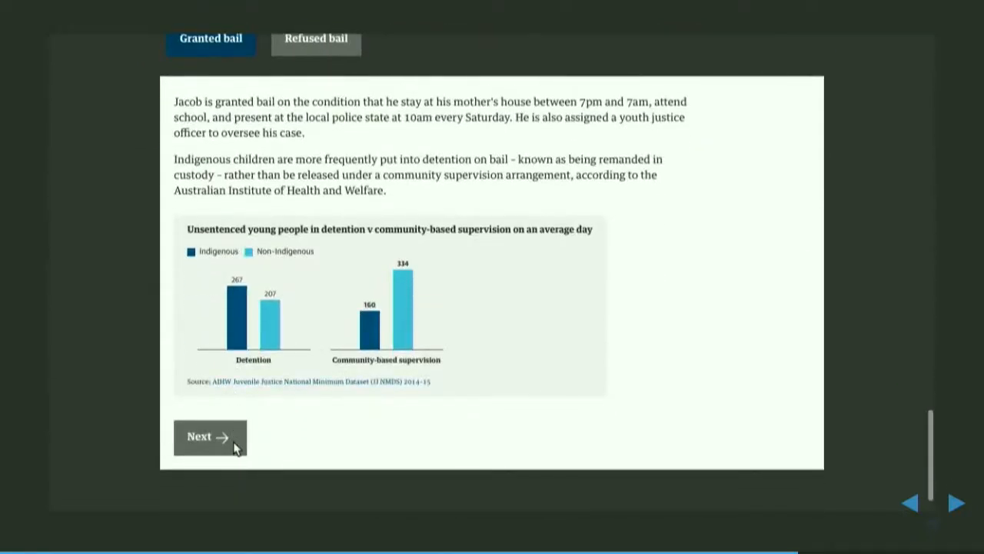
scroll("down", 3)
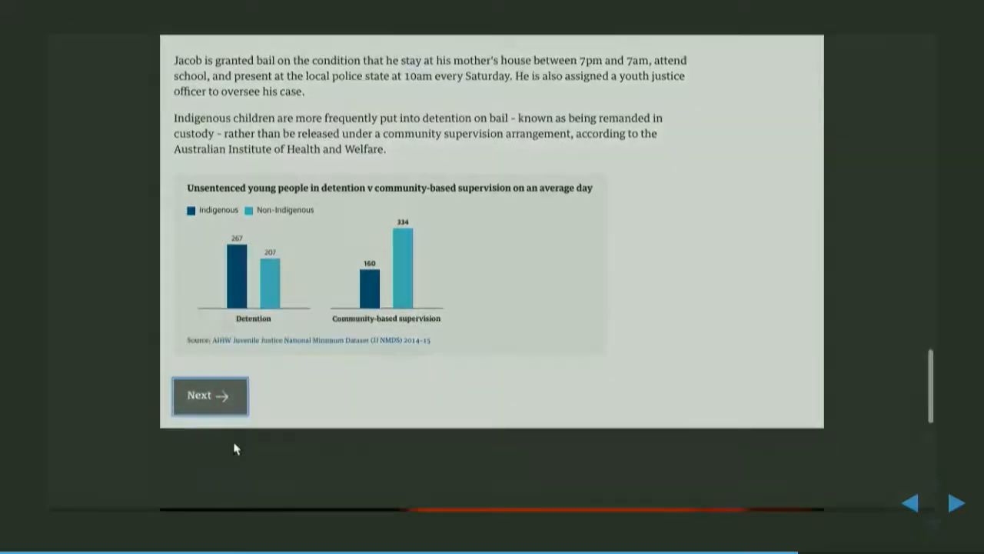
left_click(209, 394)
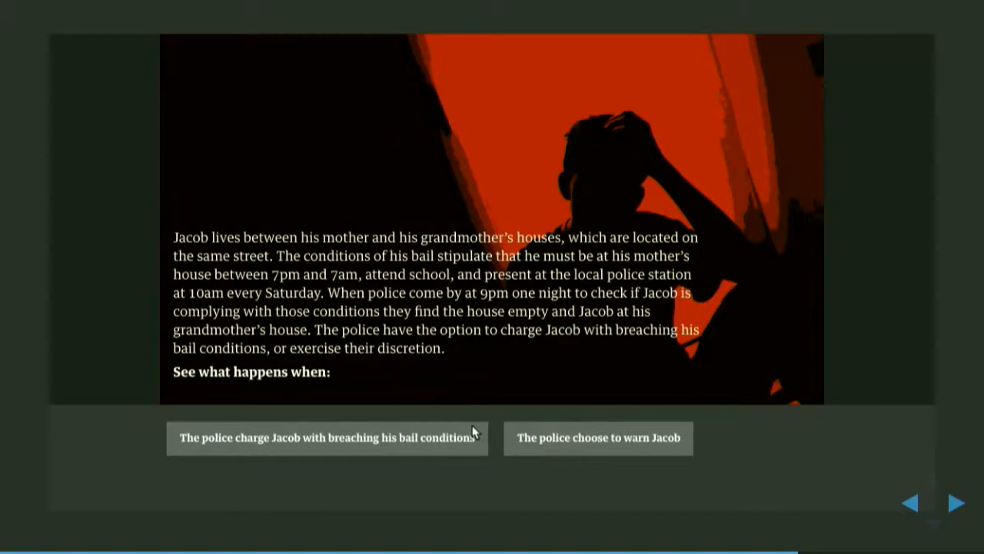
Step: Choose the breach-of-bail charge, court hearing, jail and post-detention support, then start over
left_click(326, 437)
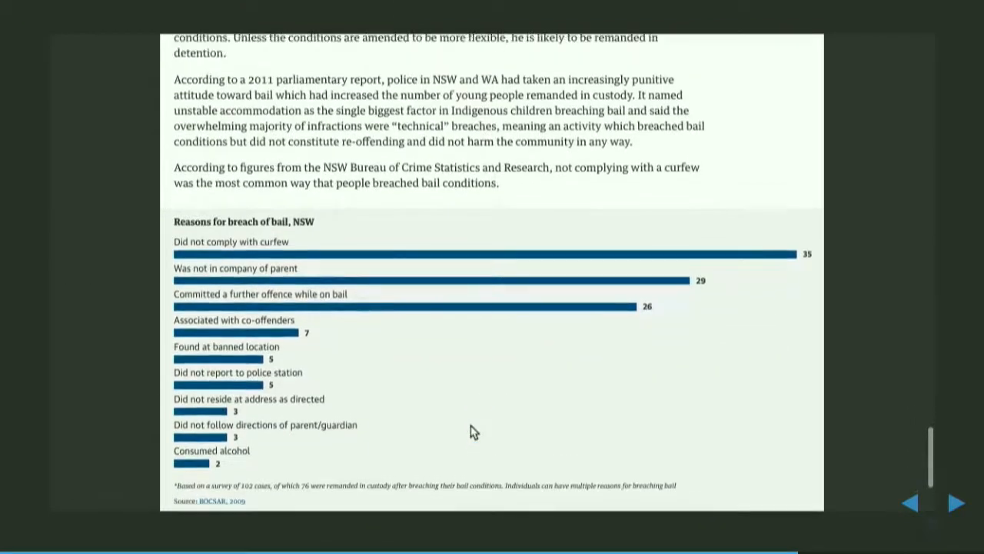
scroll("down", 3)
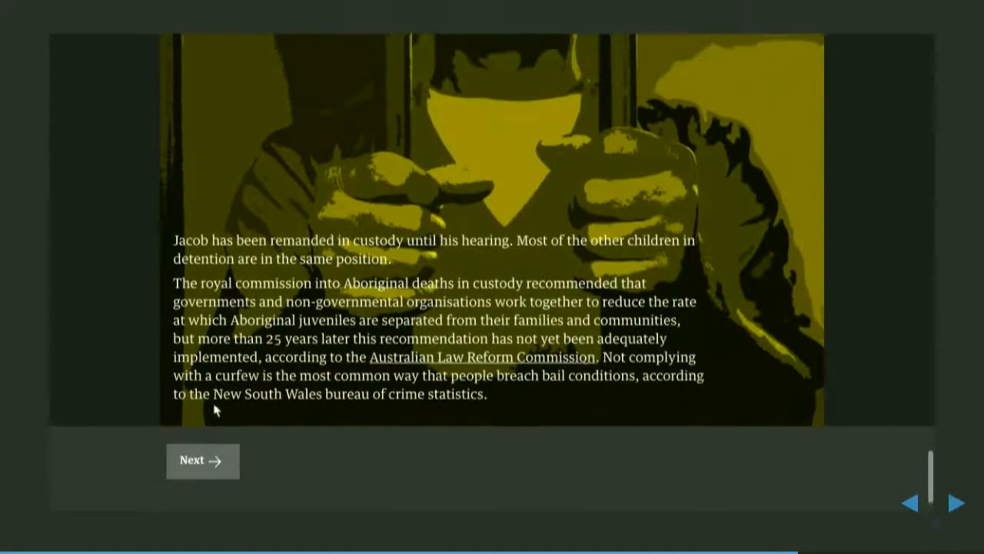
scroll("down", 3)
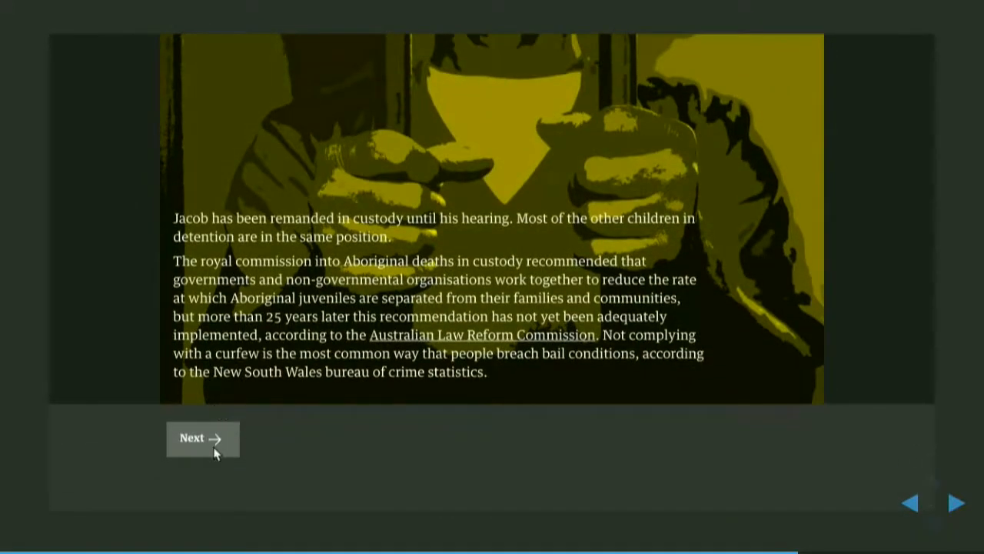
left_click(203, 436)
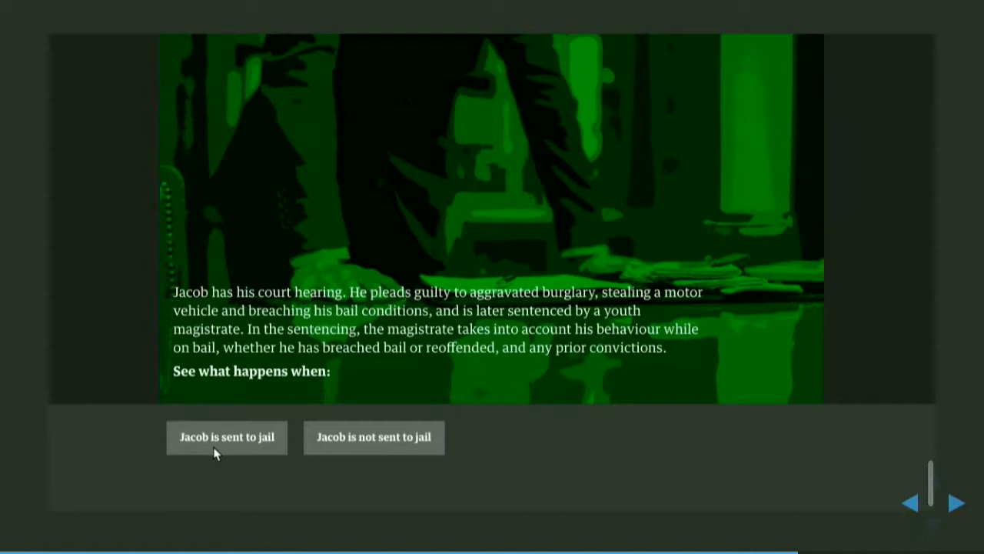
mouse_move(351, 455)
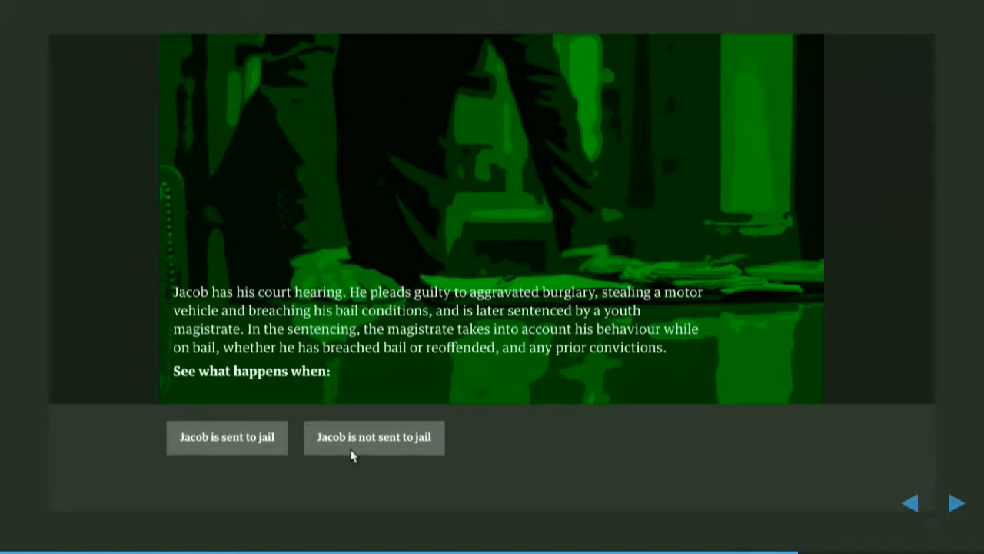
left_click(227, 437)
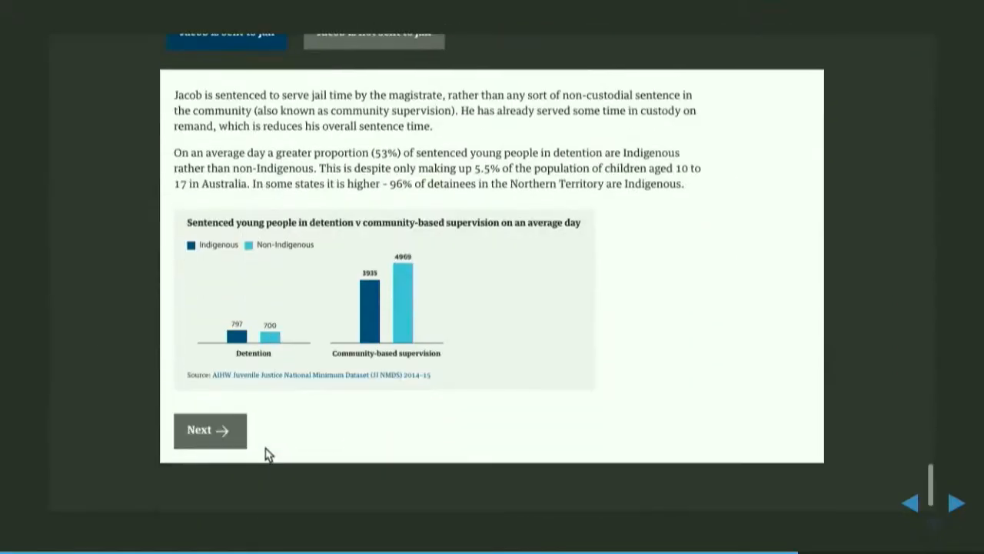
left_click(210, 429)
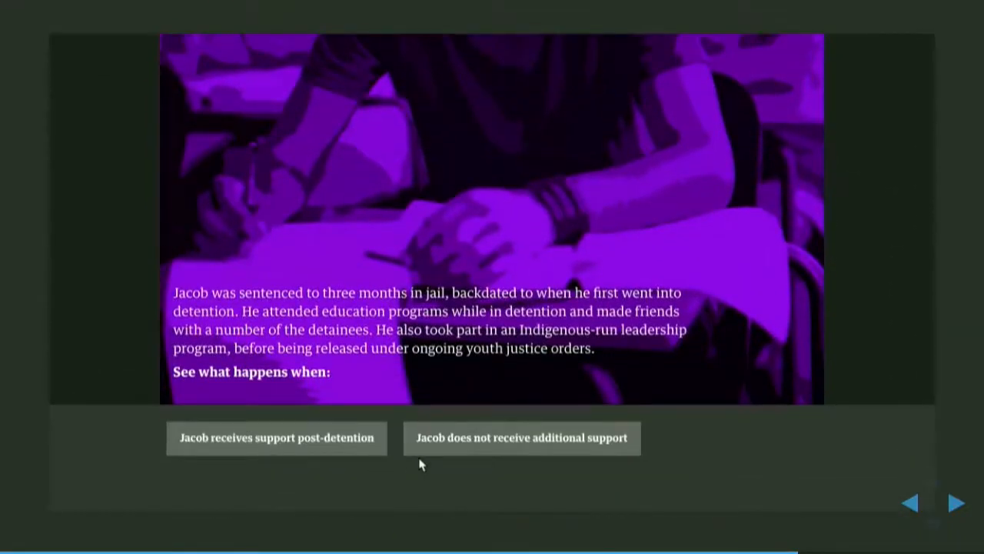
left_click(277, 437)
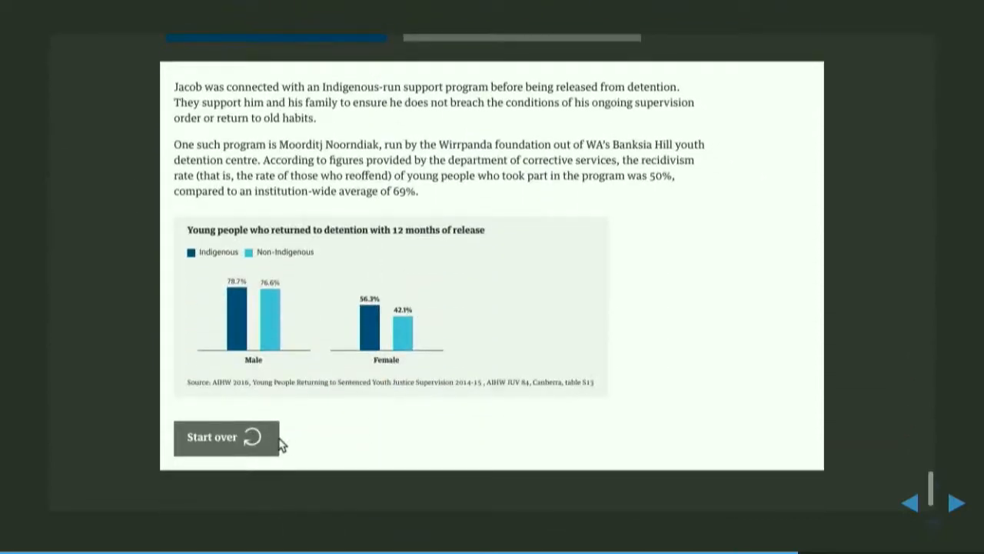
left_click(212, 437)
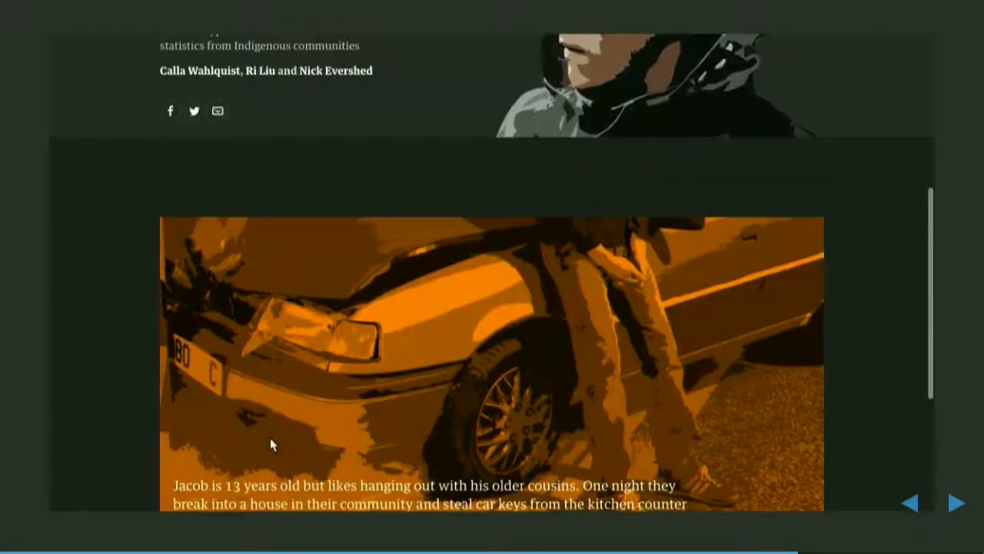
Step: Scroll the Jacob article from its headline down to the opening scene's arrest-or-caution choice
scroll("up", 3)
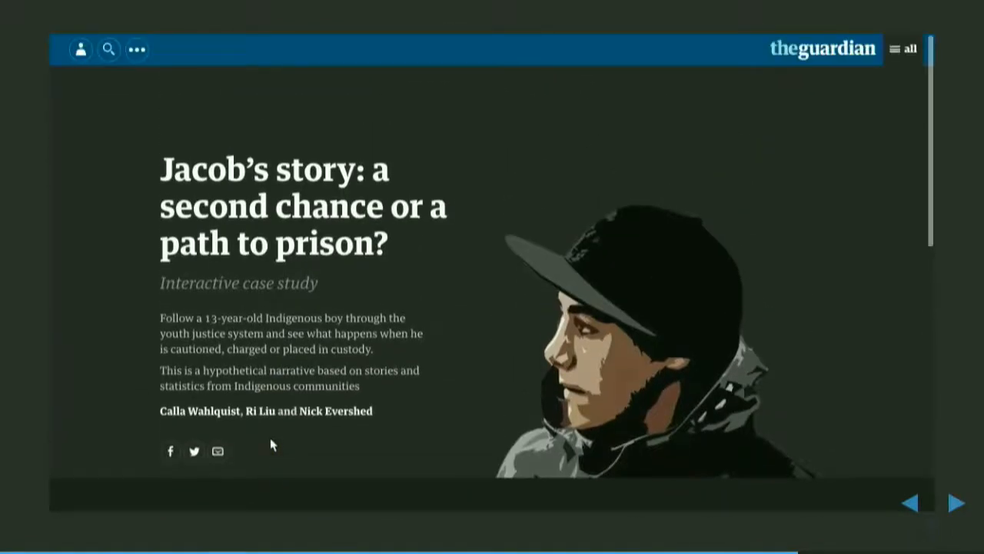
mouse_move(735, 45)
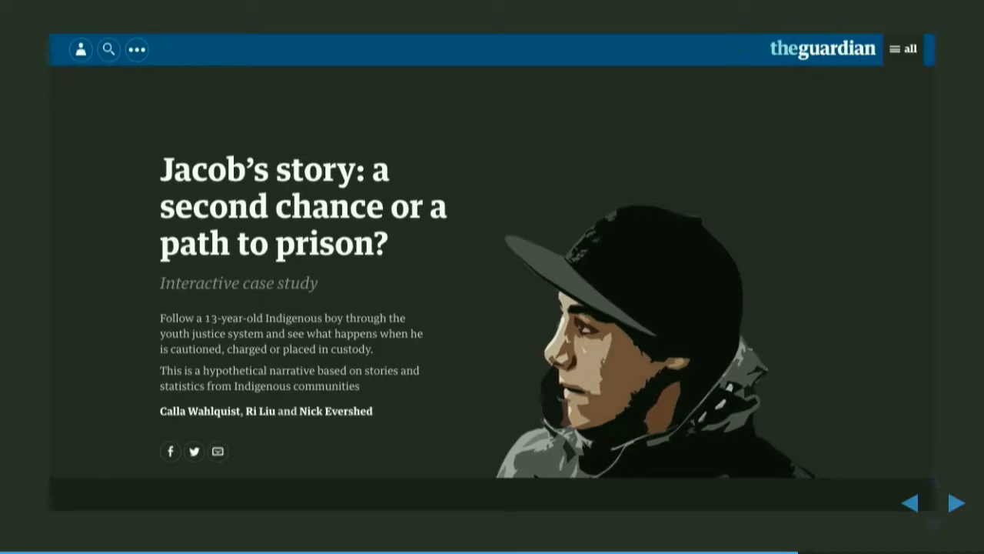
mouse_move(286, 449)
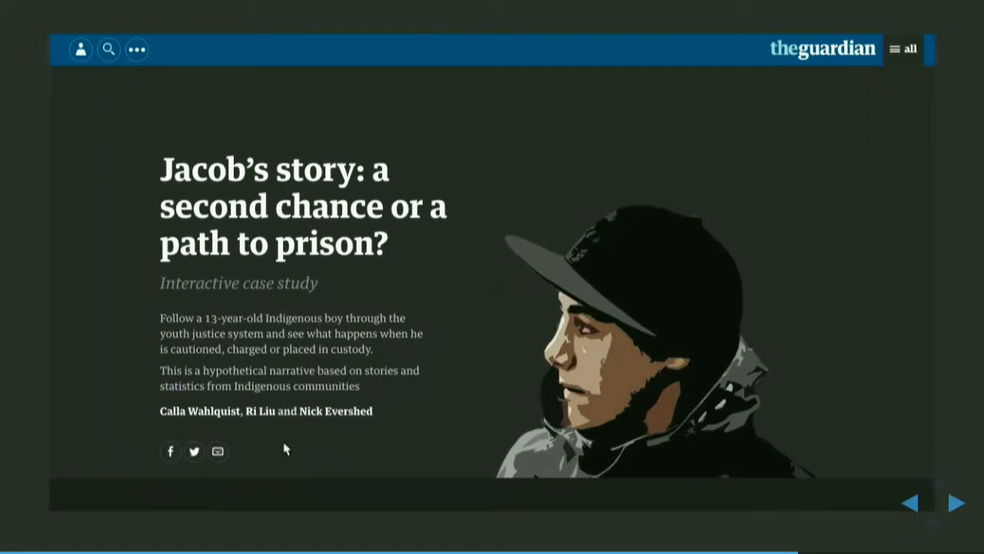
scroll("down", 3)
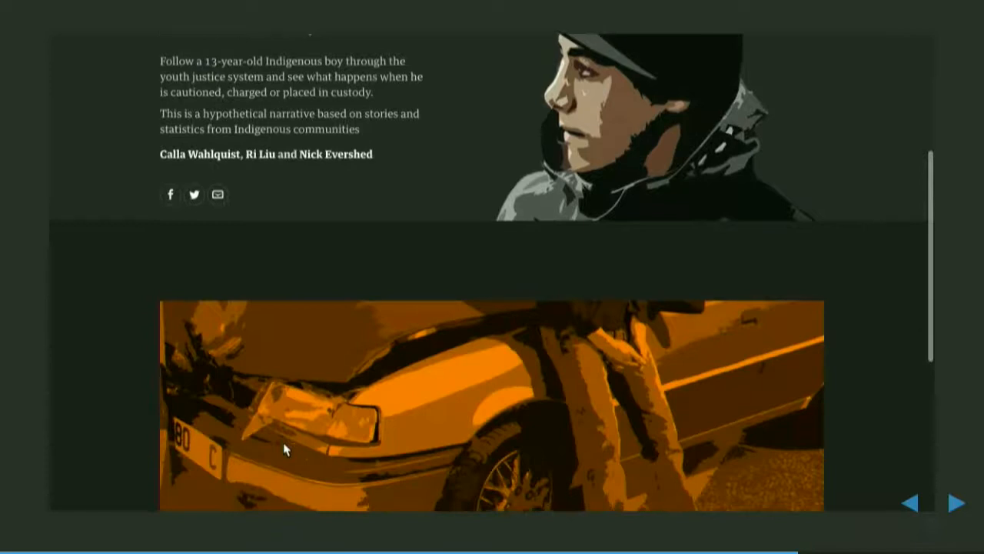
scroll("down", 3)
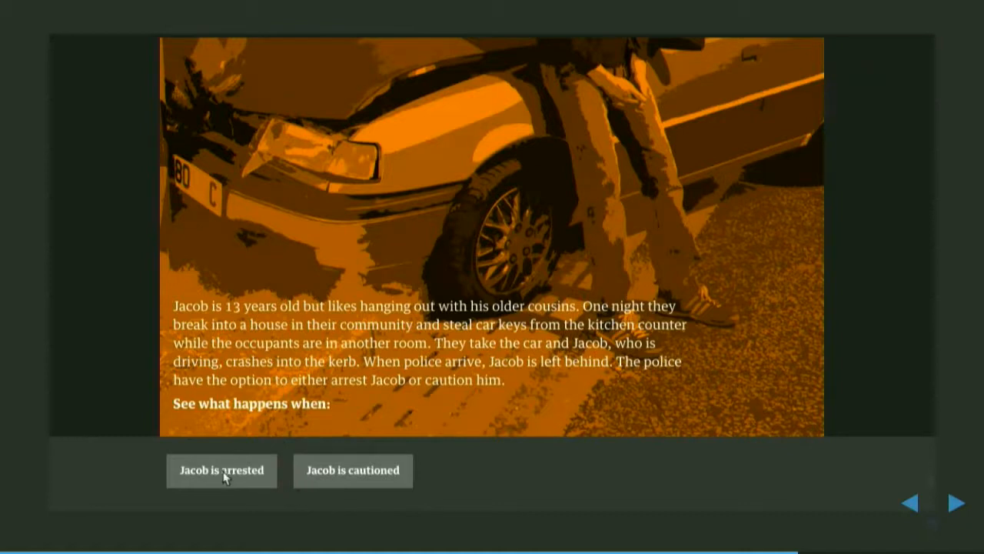
Step: Replay Jacob's story: arrested, granted bail, then charged with breaching bail
left_click(221, 470)
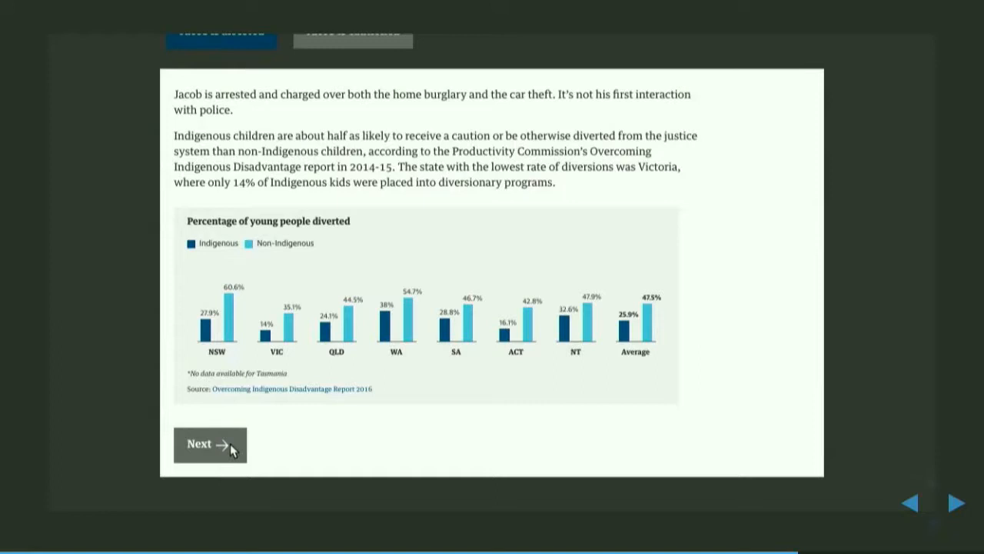
left_click(209, 443)
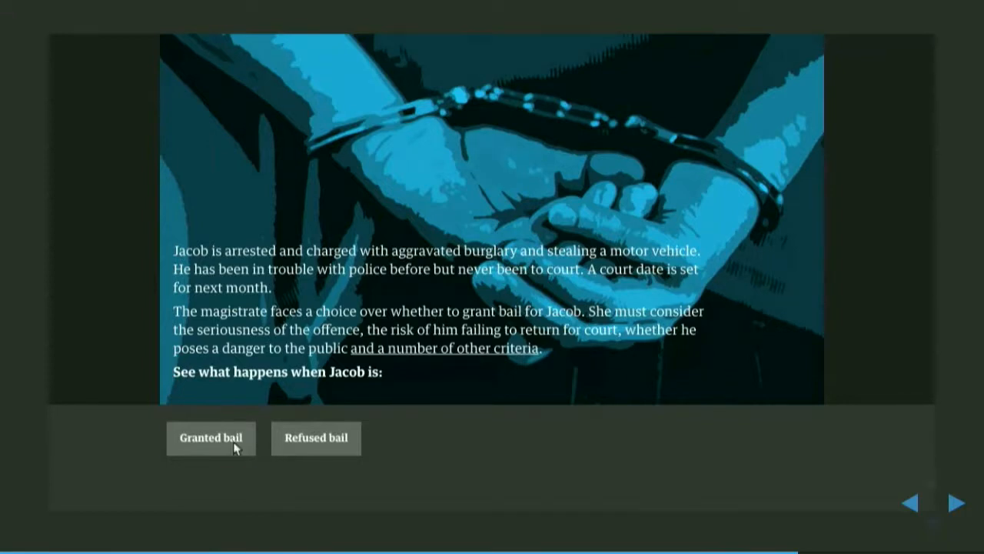
left_click(211, 437)
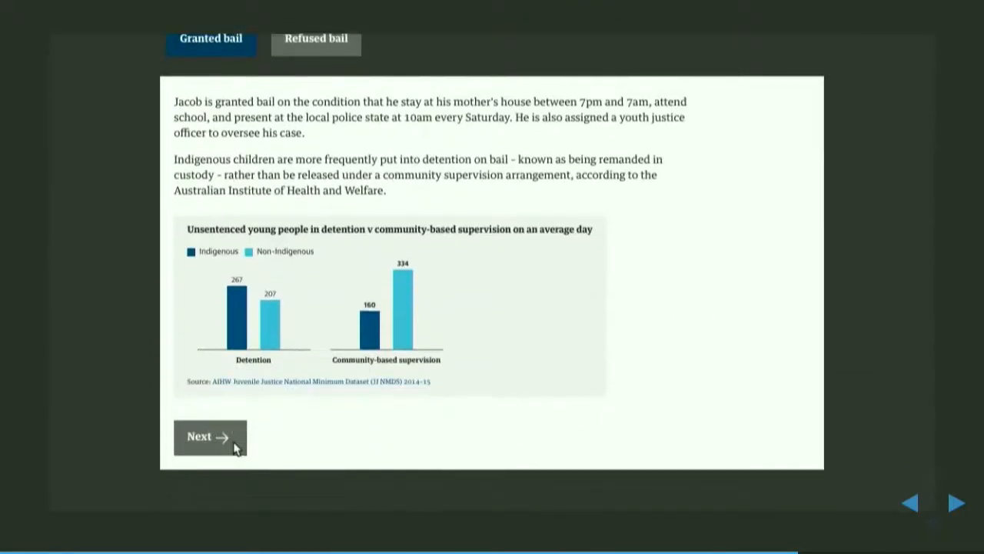
left_click(209, 436)
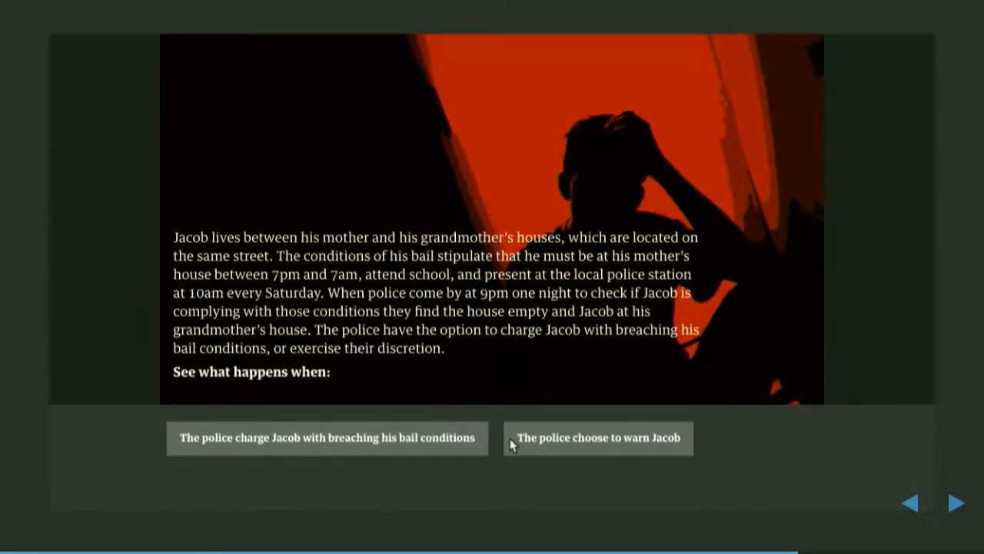
left_click(326, 436)
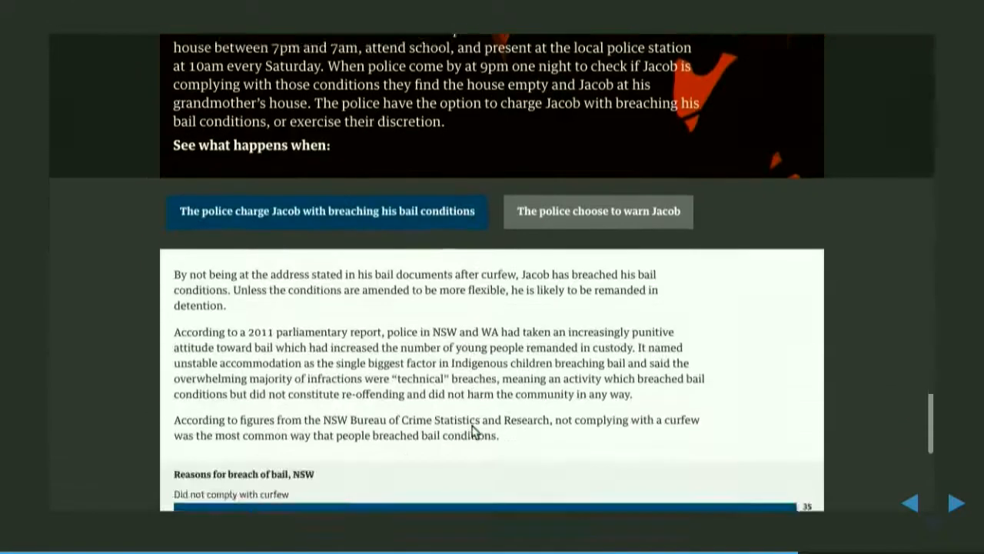
Step: Move past the breach-of-bail chart to the passage on Jacob's remand in custody
scroll("down", 3)
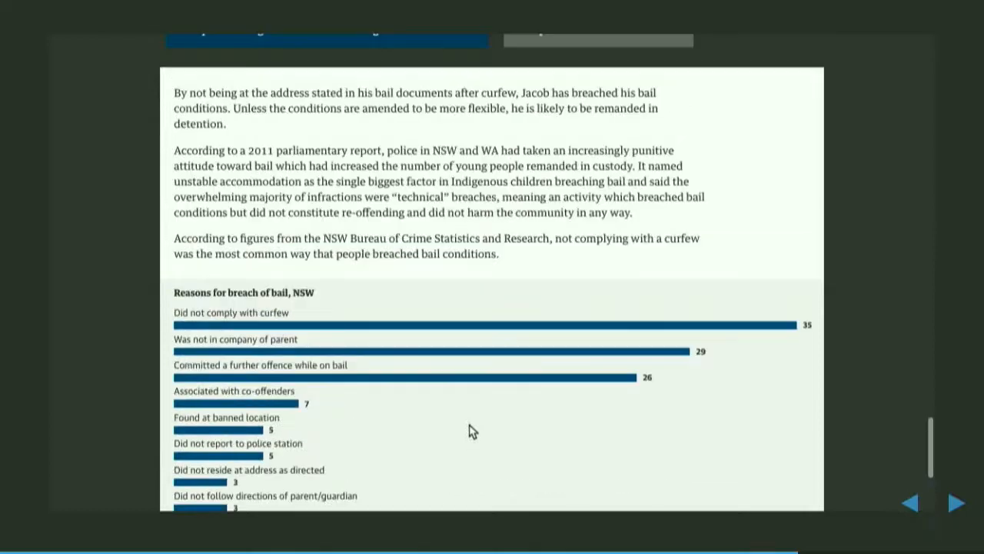
scroll("down", 3)
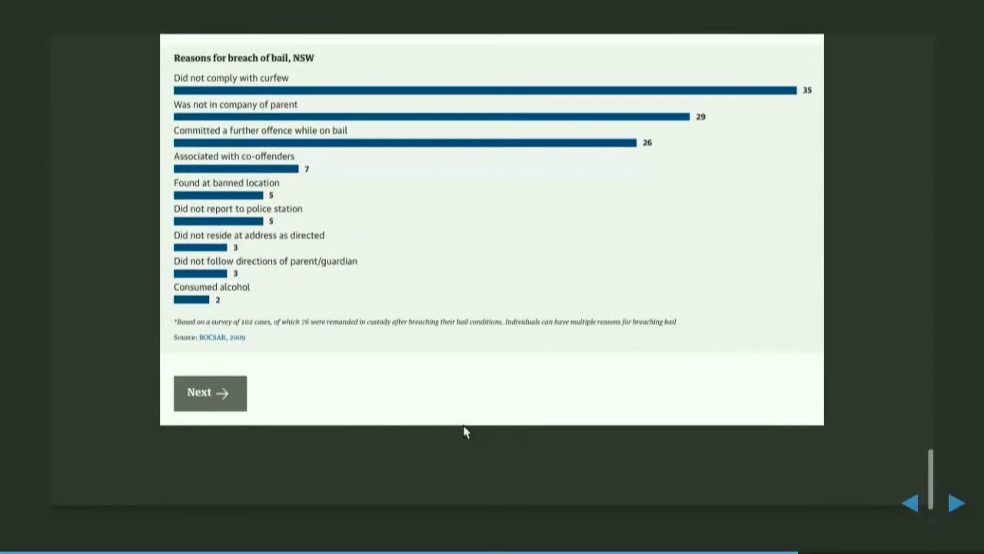
left_click(210, 392)
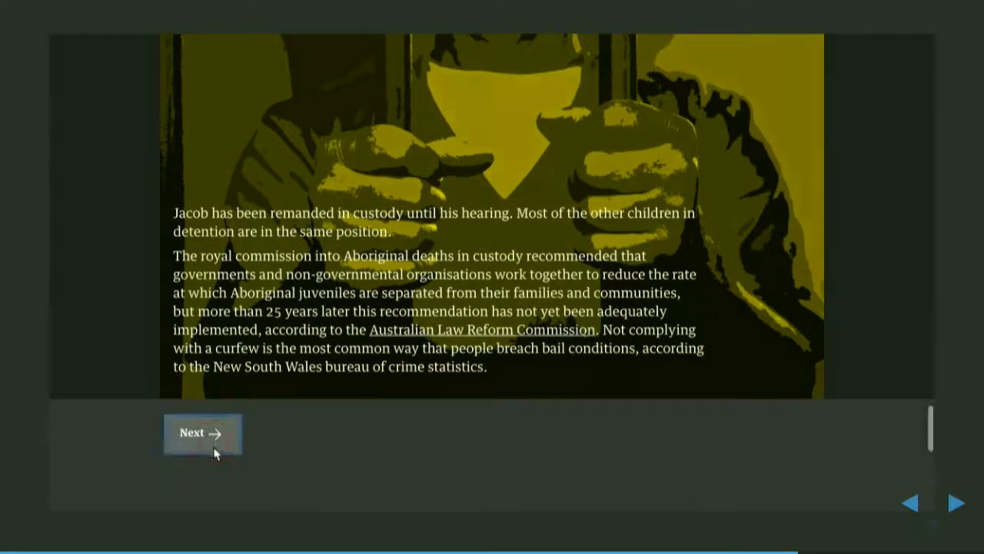
left_click(203, 432)
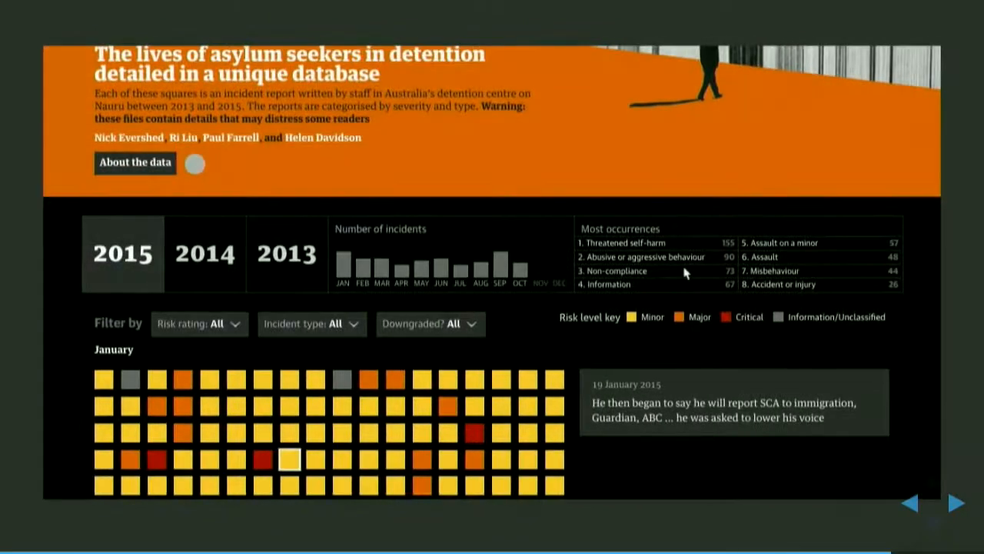
Step: Scroll through the embedded Nauru files page, then advance to the "What Next?" slide
scroll("down", 3)
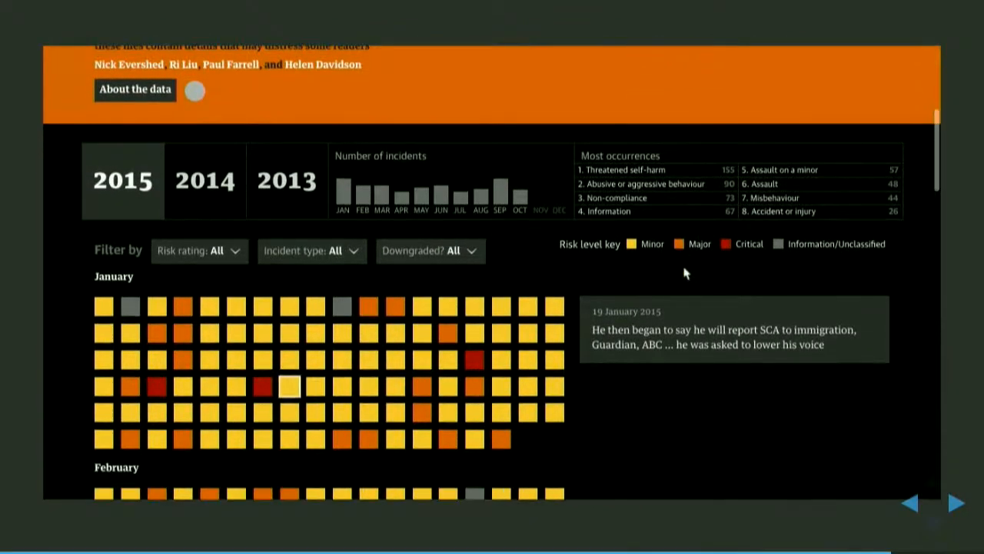
scroll("down", 3)
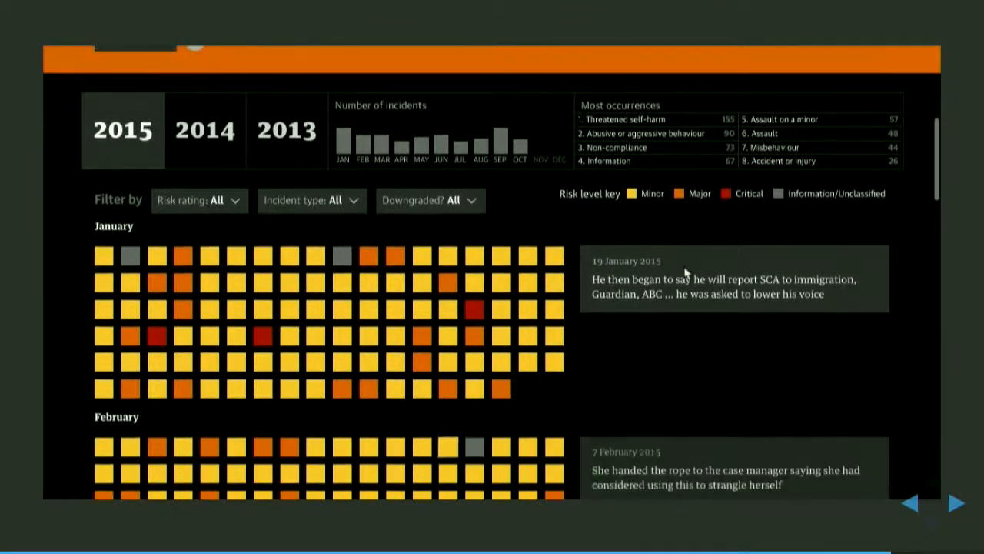
scroll("down", 3)
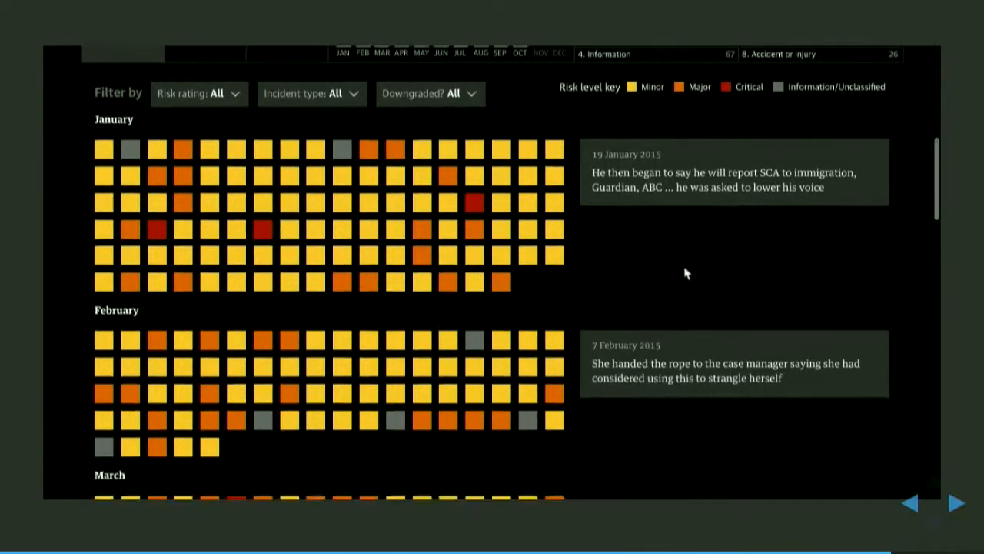
scroll("down", 3)
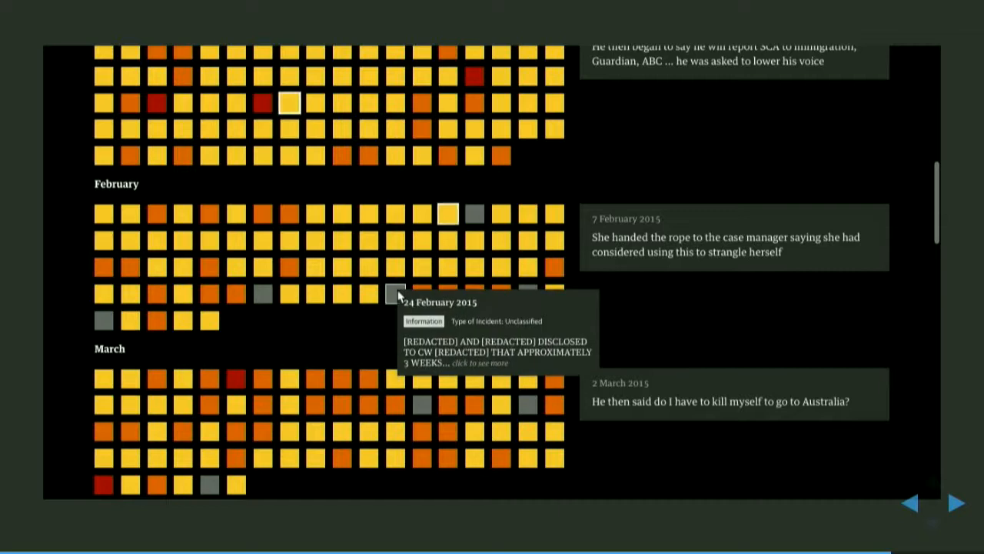
mouse_move(369, 268)
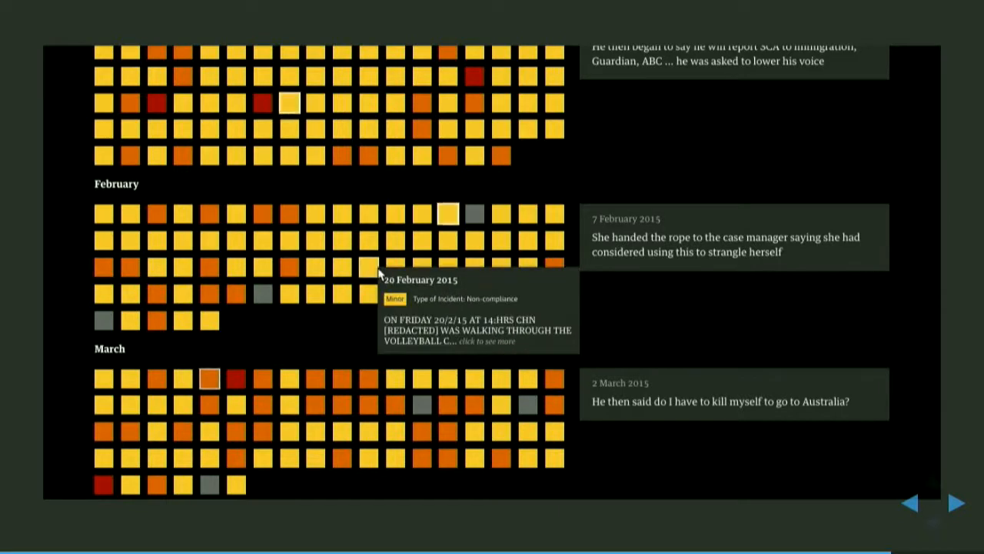
mouse_move(447, 215)
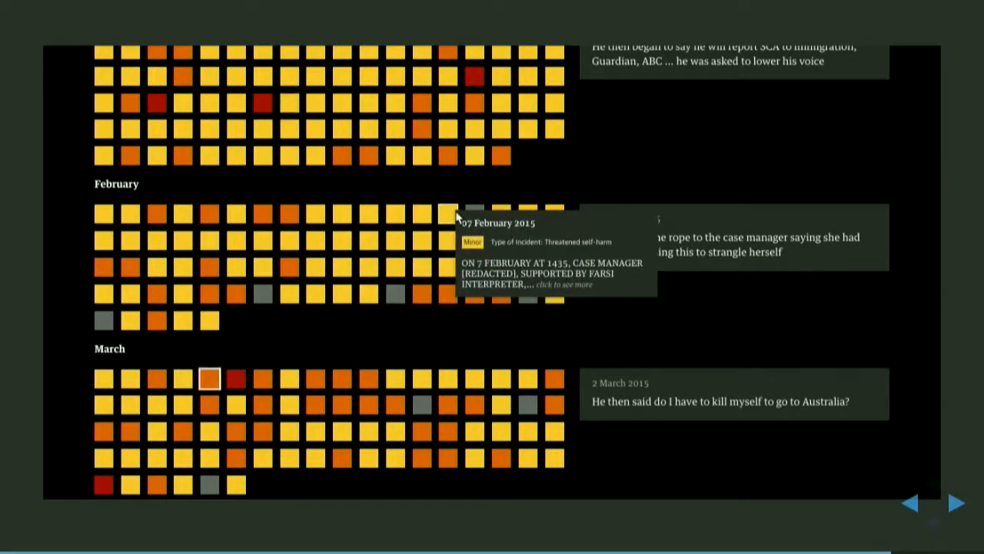
scroll("down", 3)
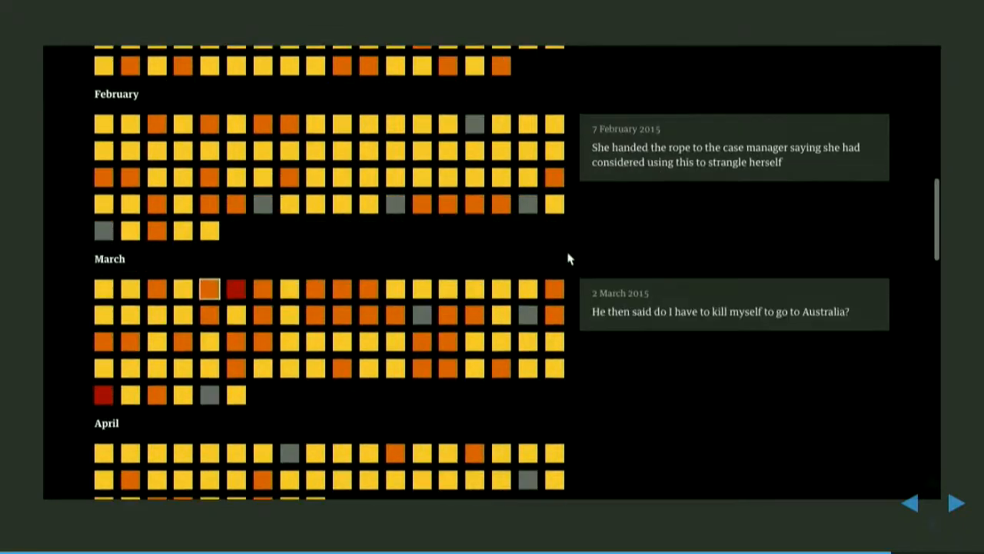
scroll("down", 3)
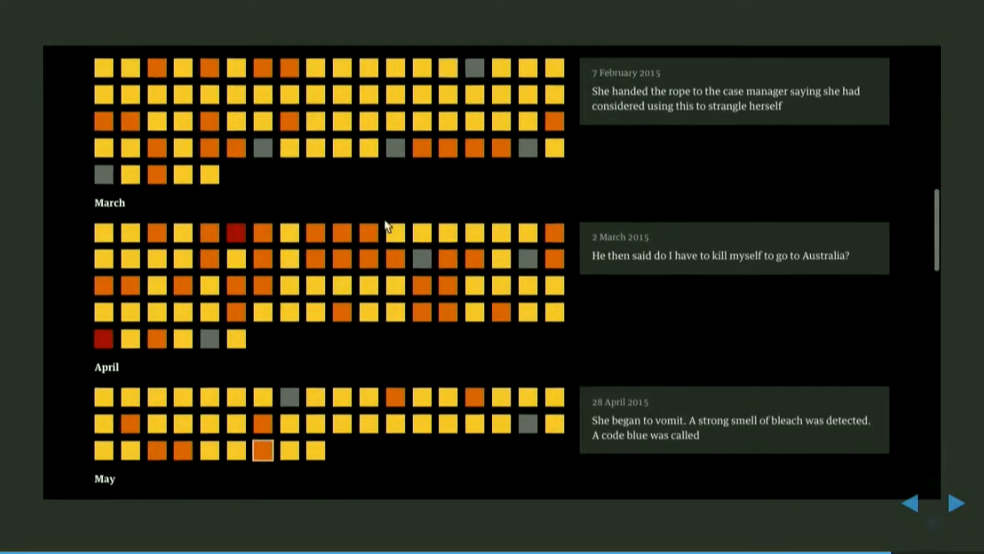
mouse_move(209, 231)
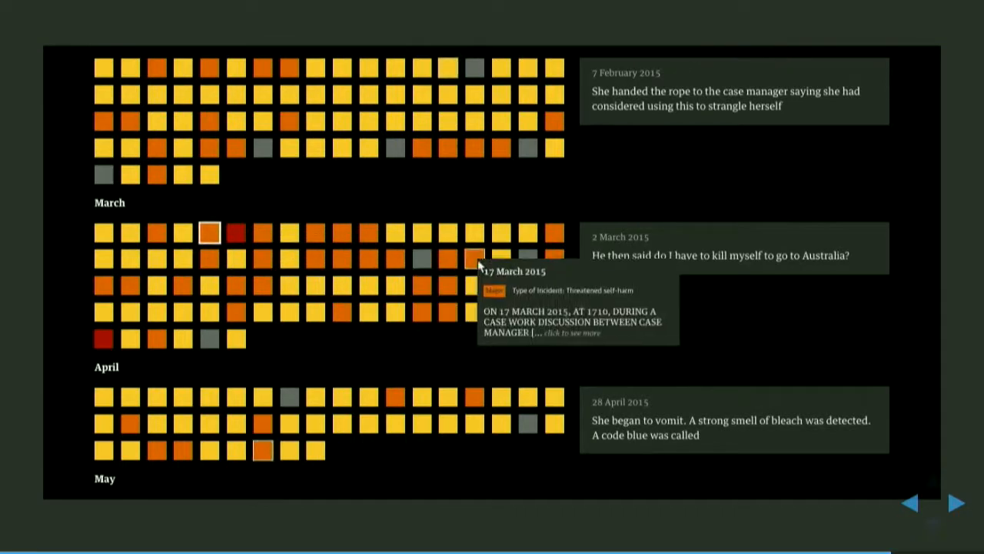
scroll("down", 3)
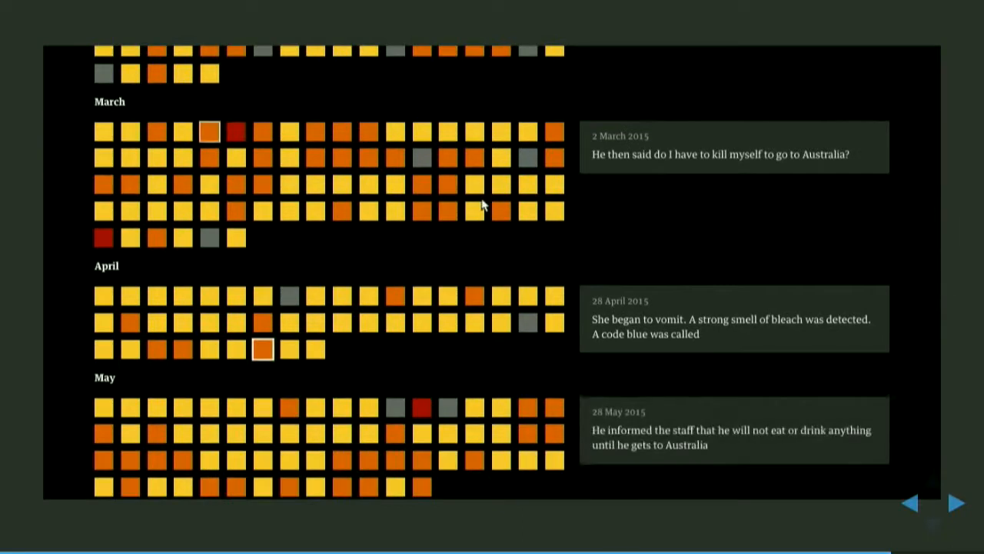
scroll("down", 3)
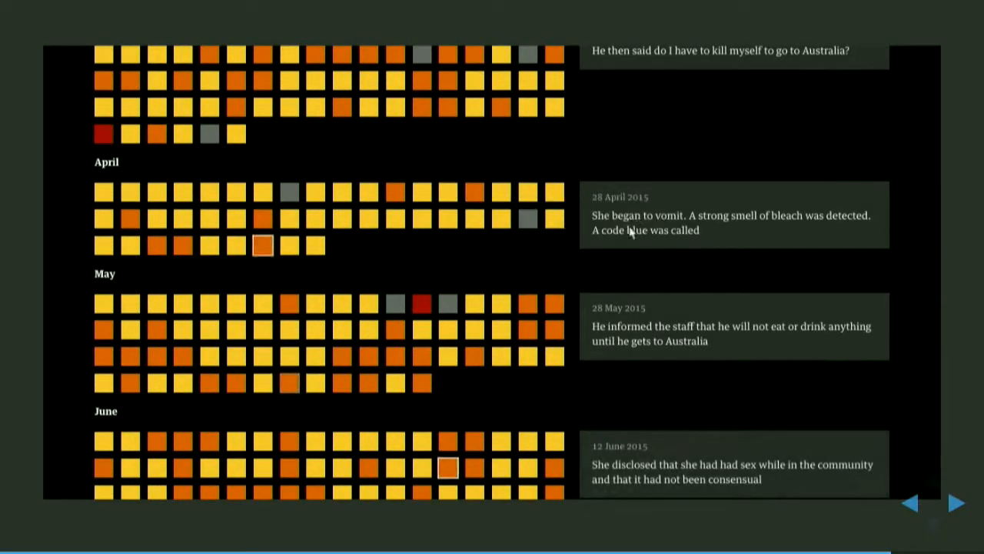
scroll("down", 3)
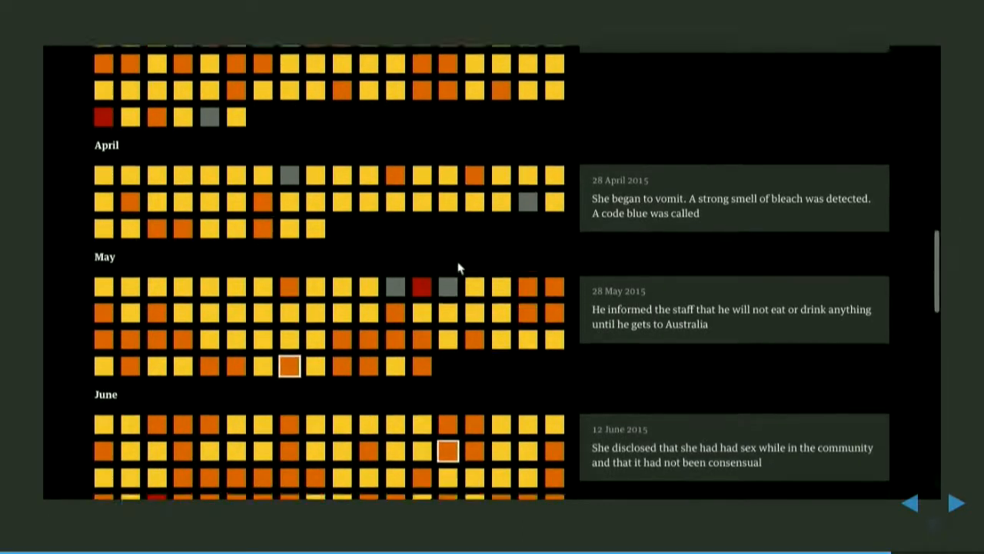
scroll("down", 3)
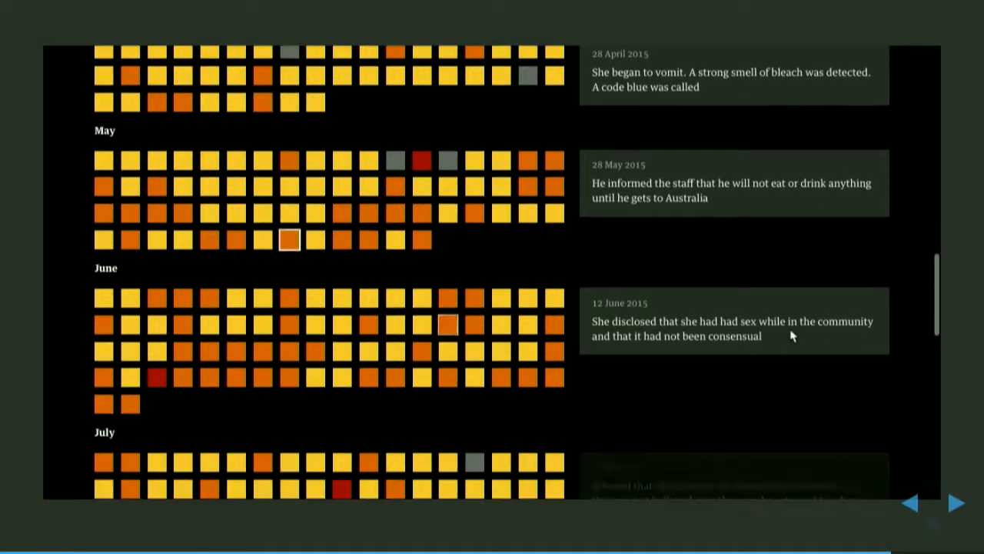
scroll("down", 3)
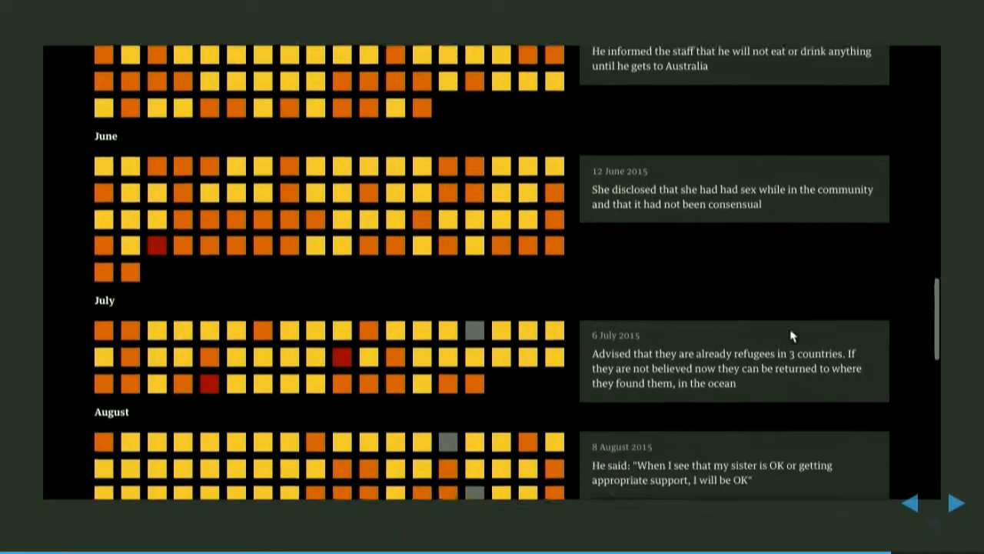
scroll("down", 3)
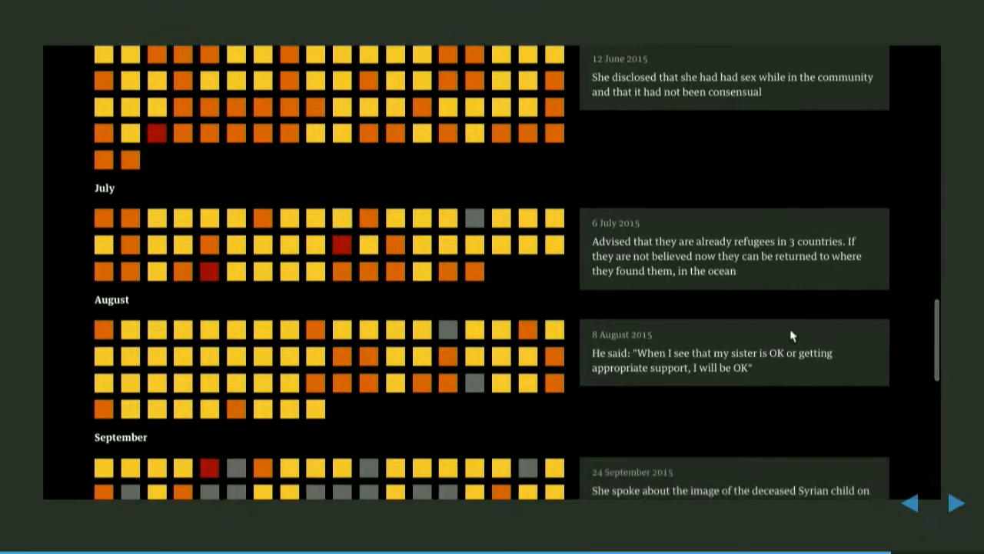
scroll("down", 3)
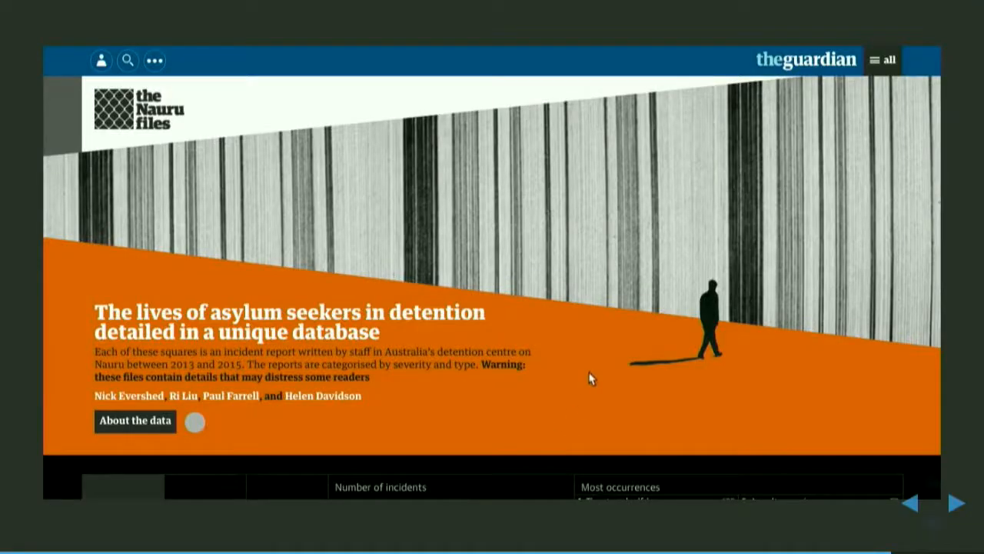
scroll("down", 3)
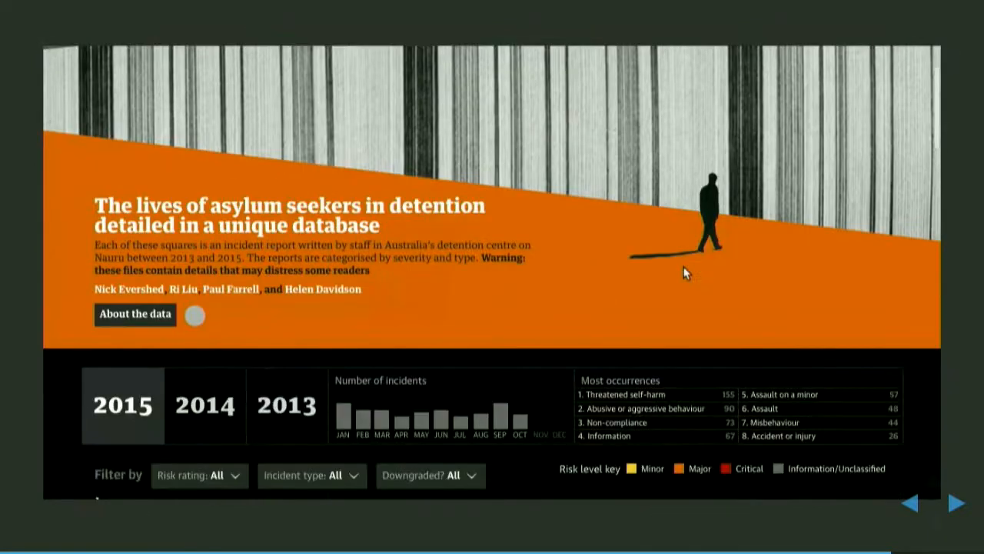
scroll("down", 3)
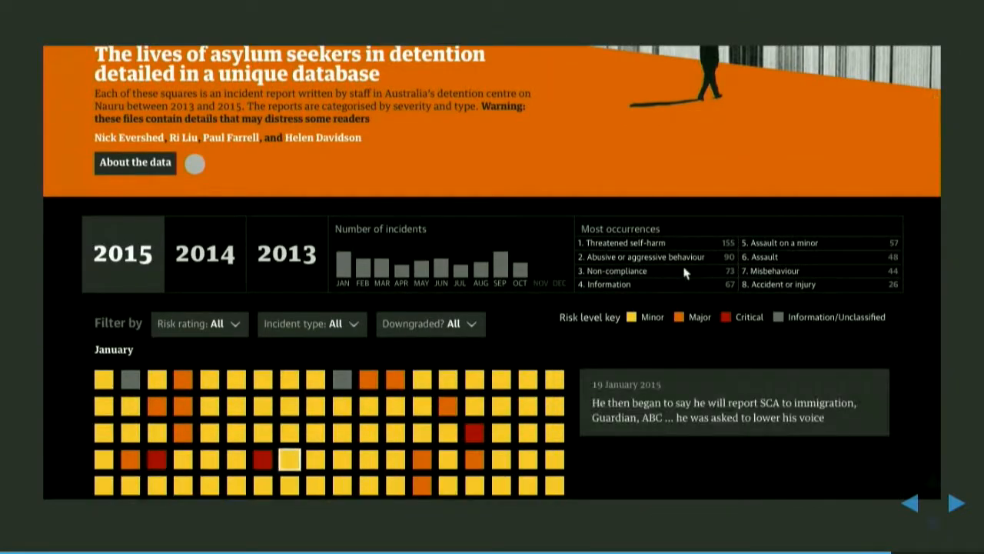
scroll("down", 3)
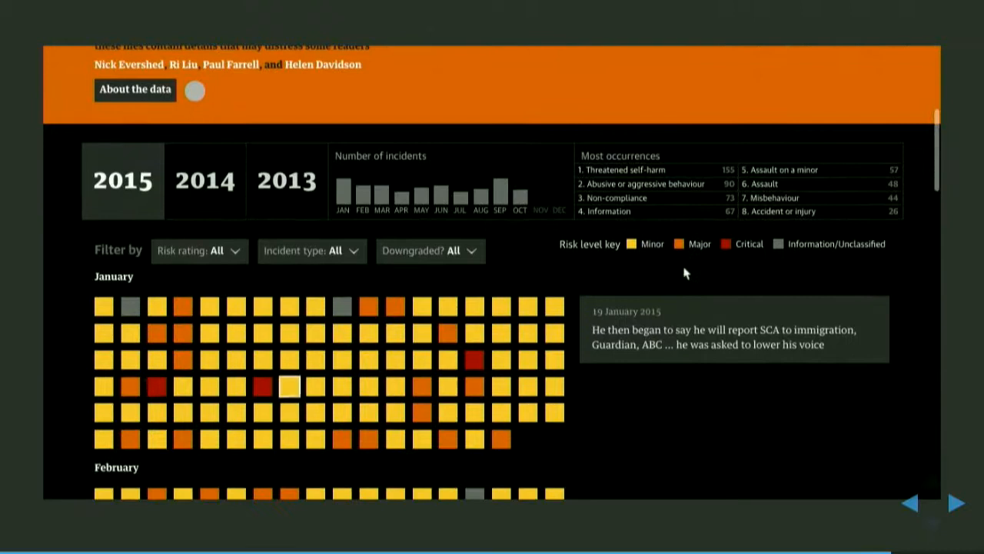
scroll("down", 3)
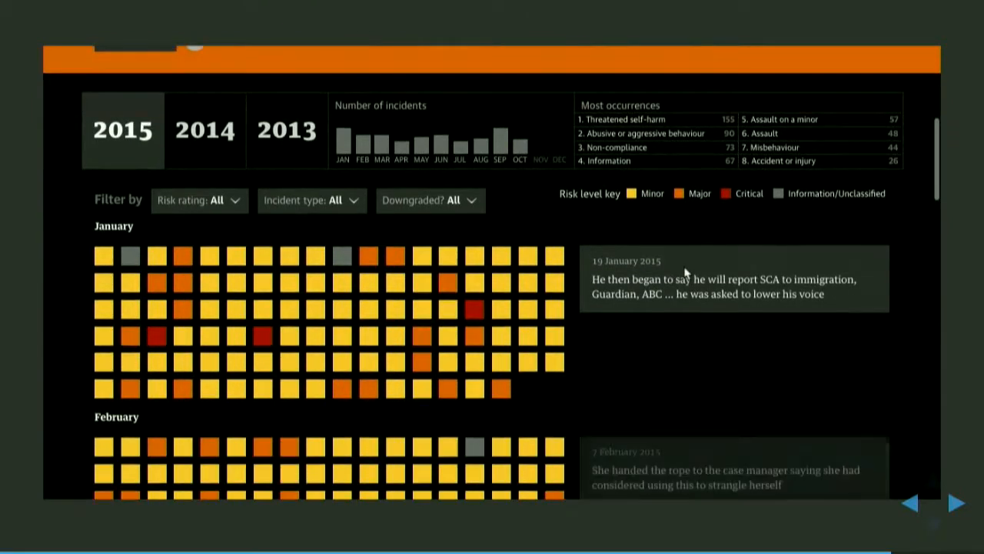
left_click(953, 503)
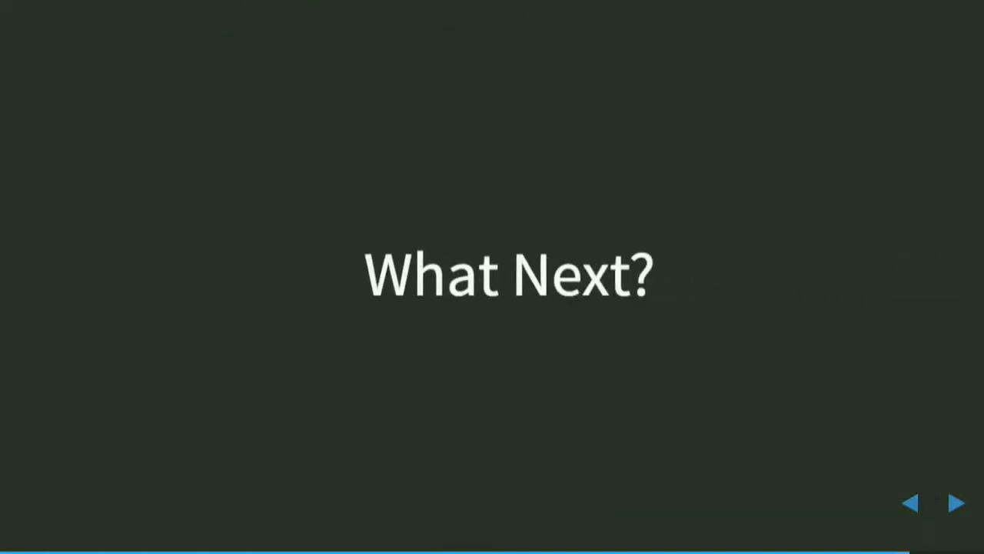
Step: Advance to the slide headed "Skill →"
left_click(955, 502)
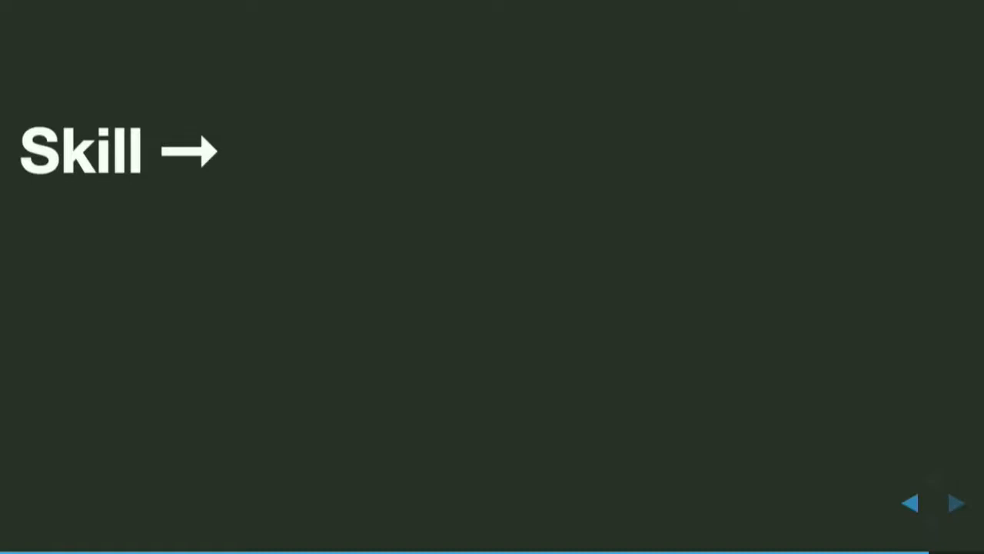
Step: Advance to the Survive, Interesting, Learn, Collaborate "DREAM JOB!!!" slide
left_click(955, 503)
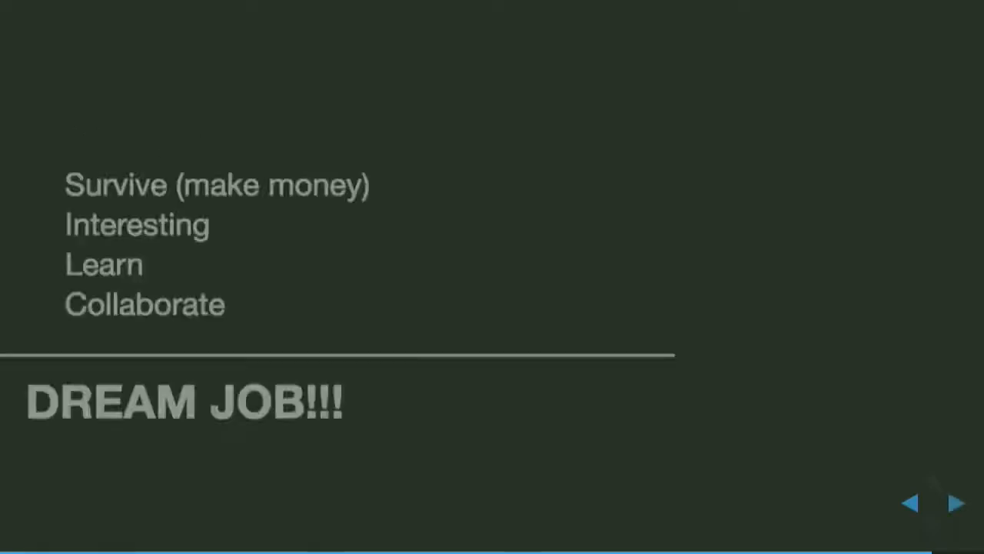
Step: Advance to the Guardian "Facebook's failure" fake-news and Trump election article slide
left_click(956, 502)
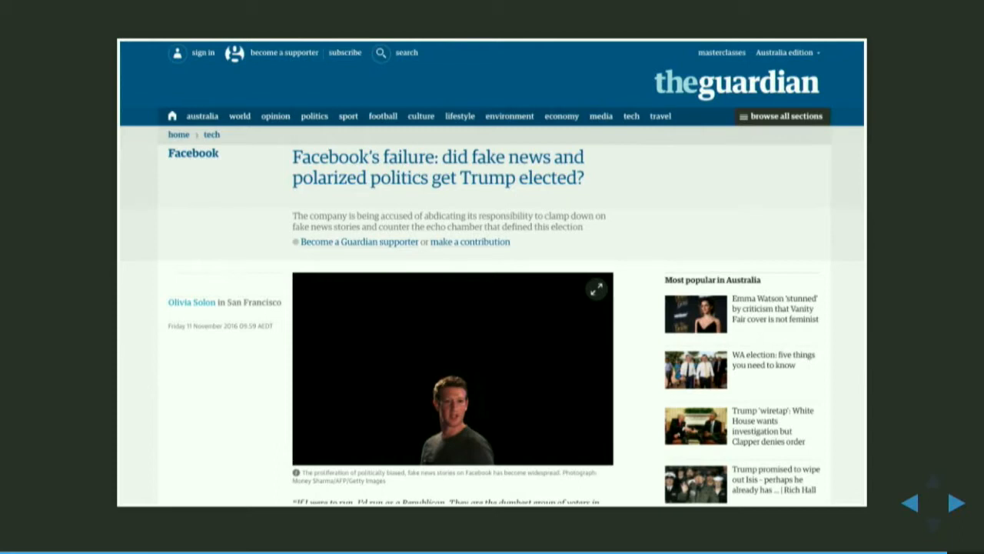
Step: Advance to the closing "Thank you." slide with the presenter's handle and website
left_click(954, 503)
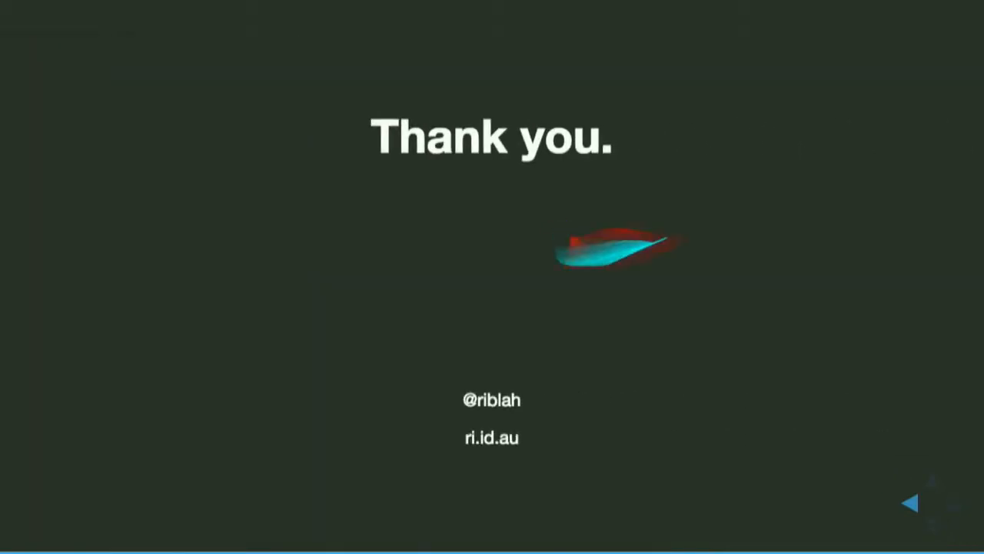